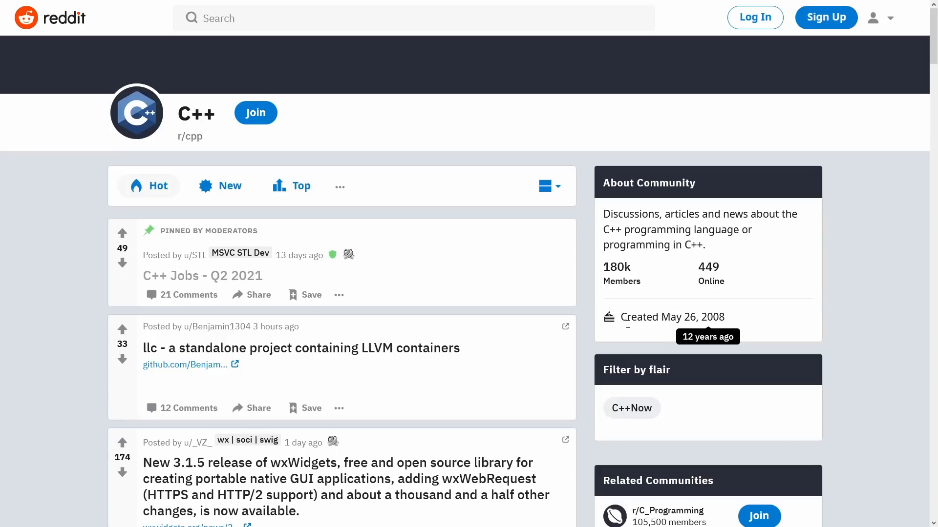
- Scroll down the isocpp.org home page through recent highlights and podcast listings
scroll(down, 3)
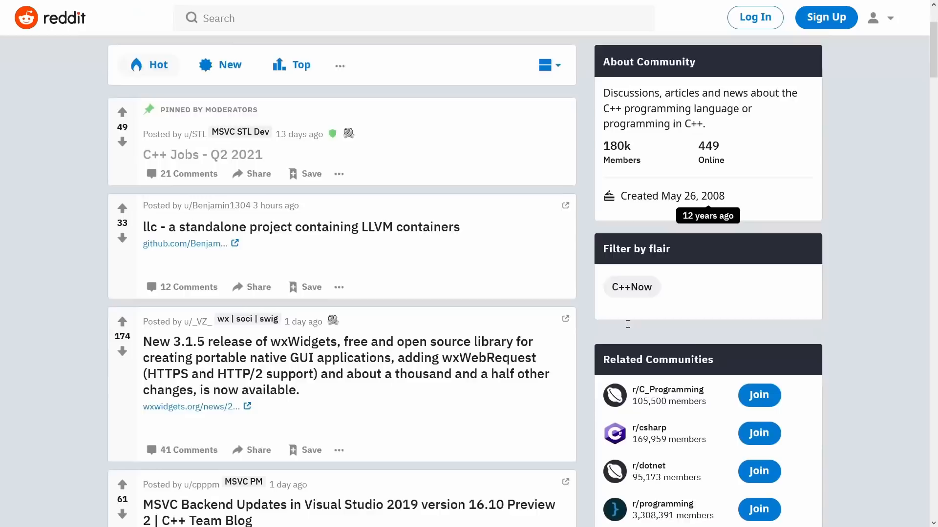
scroll(down, 3)
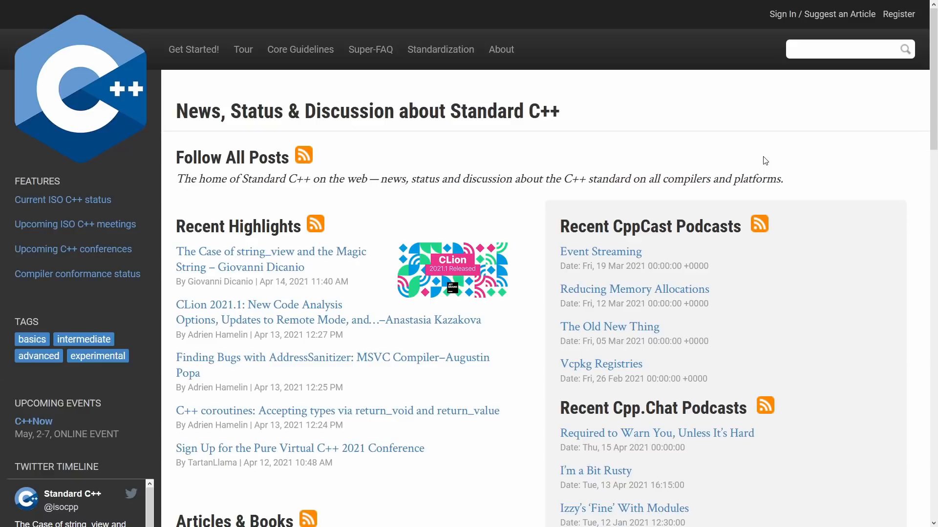
scroll(down, 3)
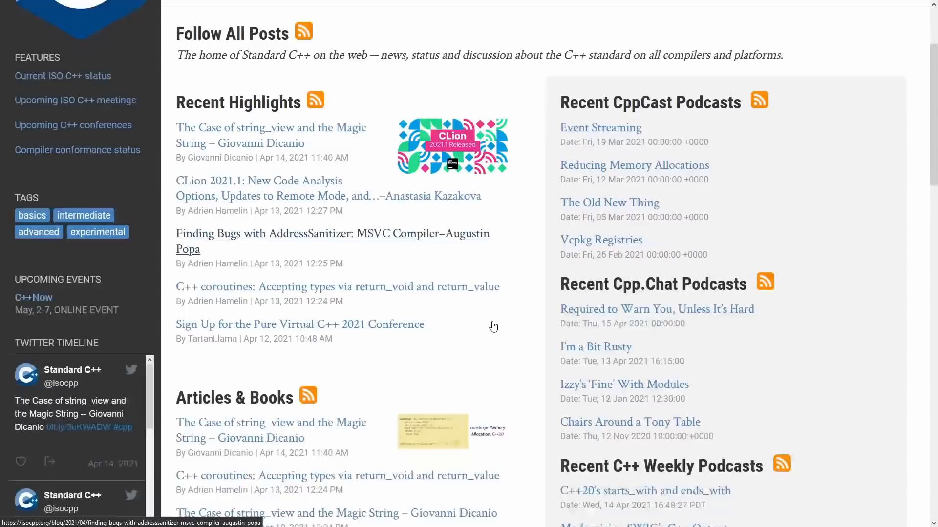
scroll(down, 3)
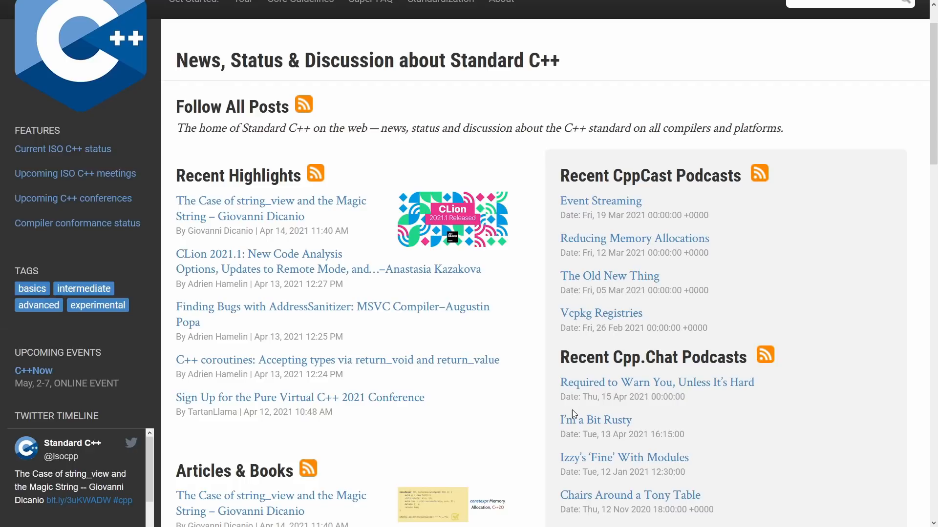
scroll(down, 3)
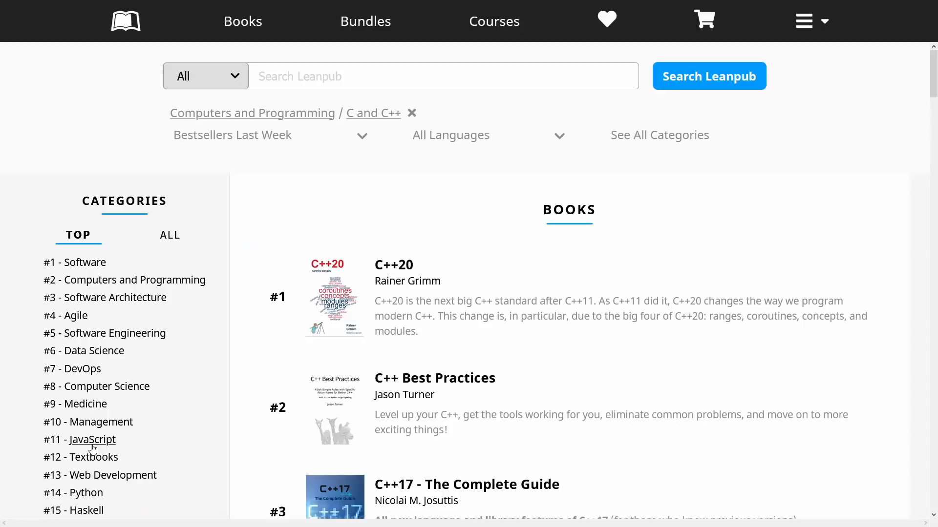
- Scroll Leanpub's last-week C and C++ bestsellers past the top ten to the bundles
scroll(down, 3)
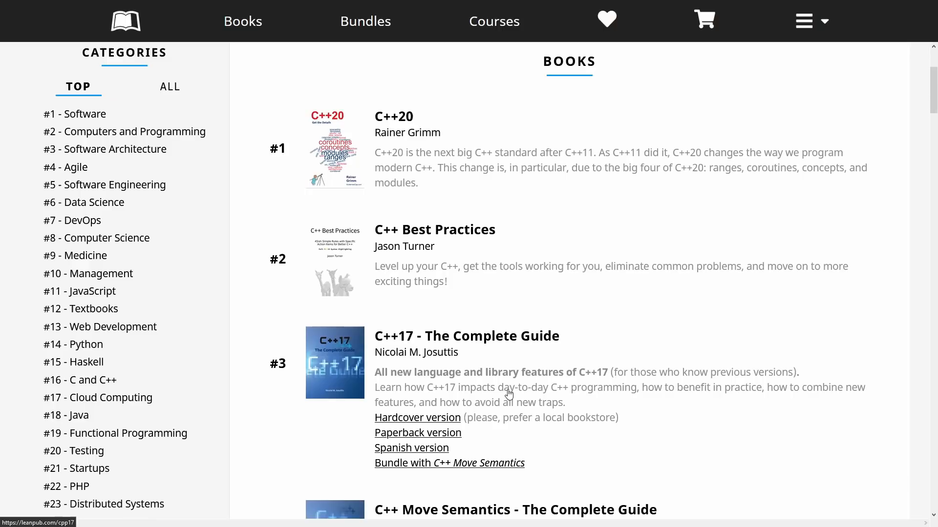
scroll(down, 3)
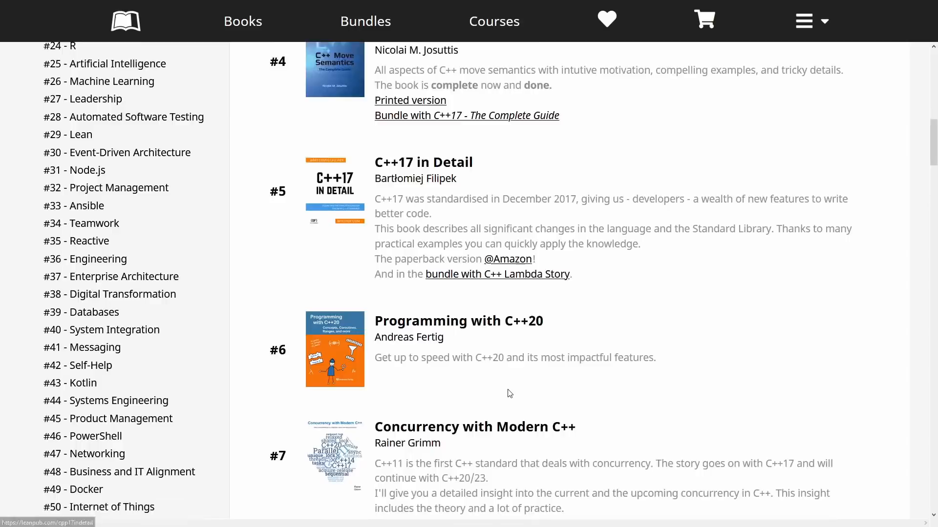
scroll(down, 3)
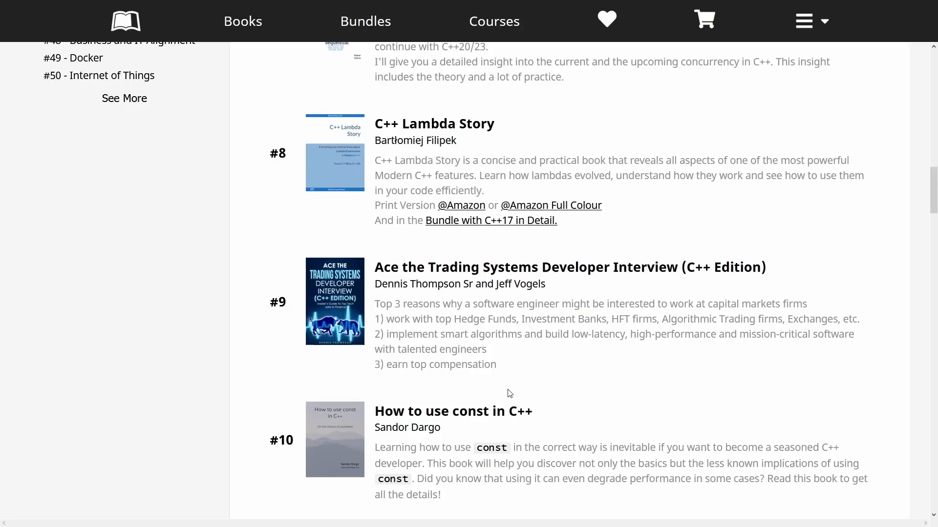
scroll(down, 3)
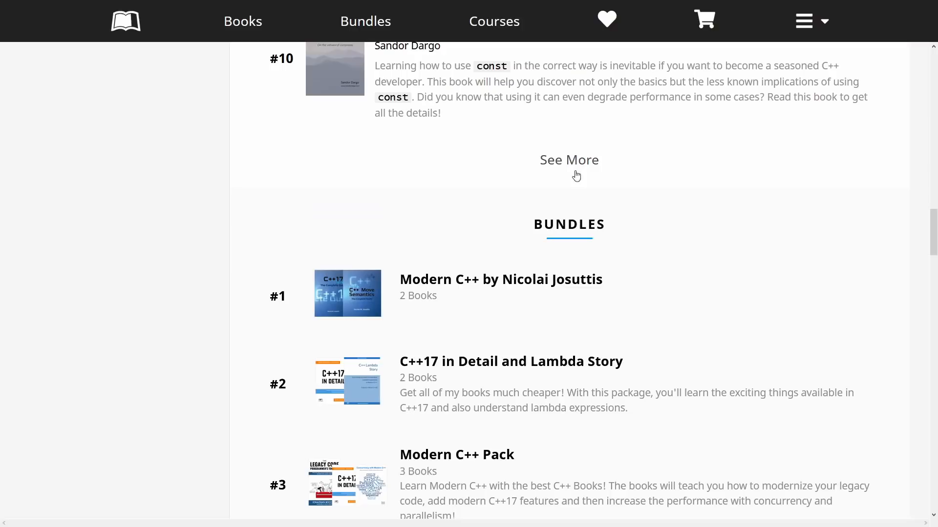
- Expand Leanpub's C and C++ book list with See More to reach twenties-ranked titles
click(568, 160)
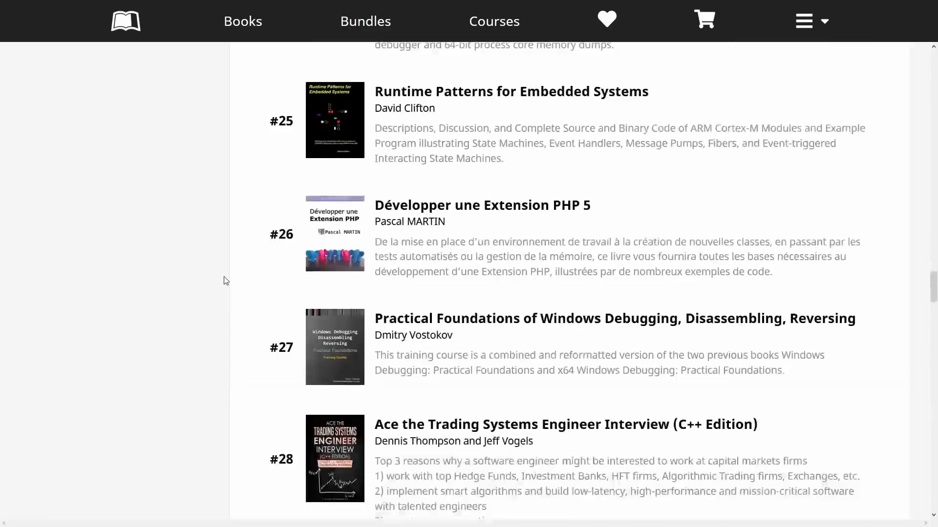
scroll(down, 3)
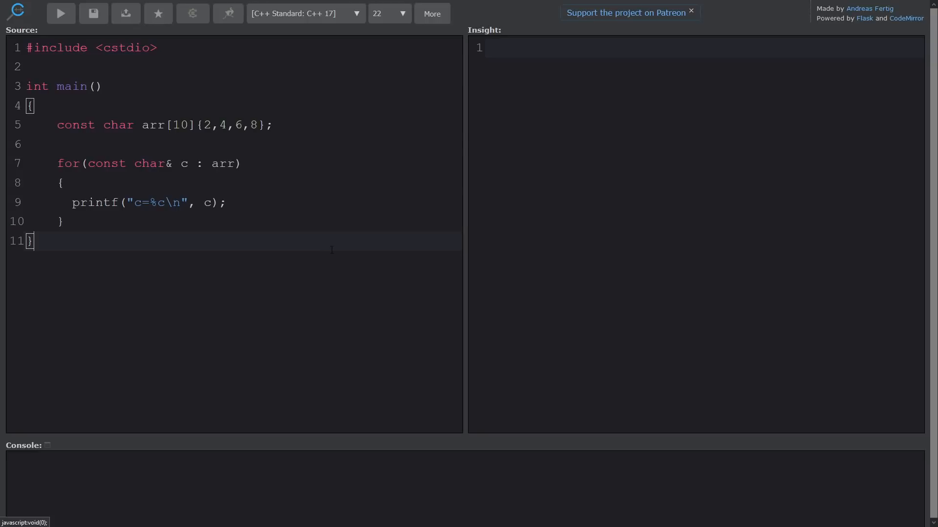
- Run the C++ Insights transformation on the char-array range-for example program
click(60, 14)
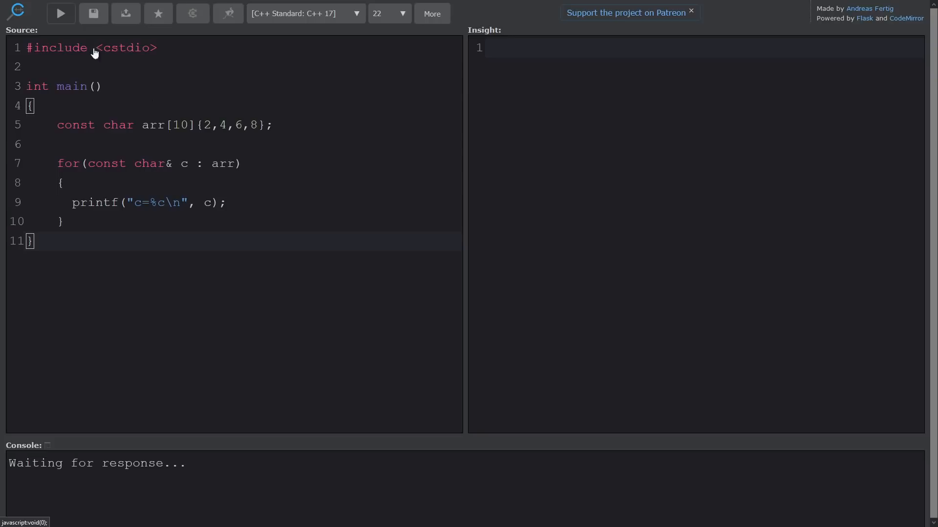
click(60, 13)
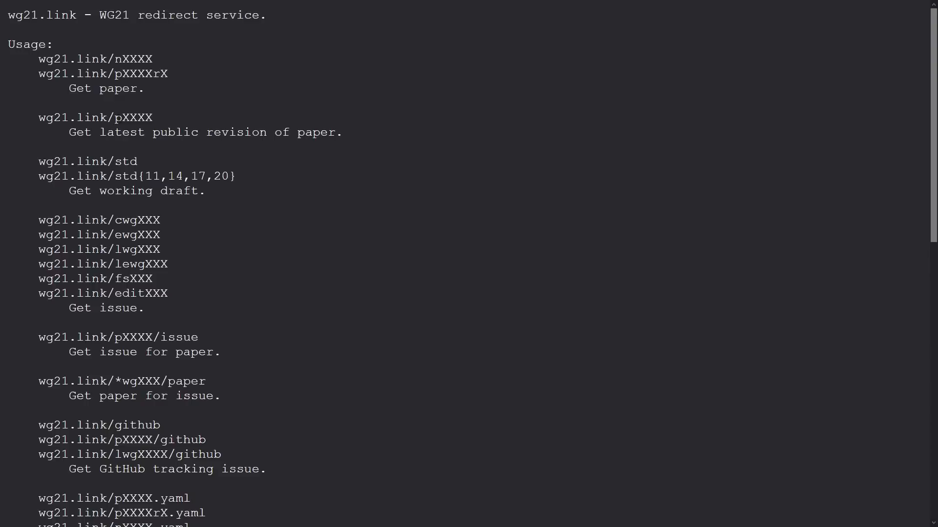
- Highlight the pXXXX latest-revision pattern and scroll wg21.link's usage list
double_click(133, 117)
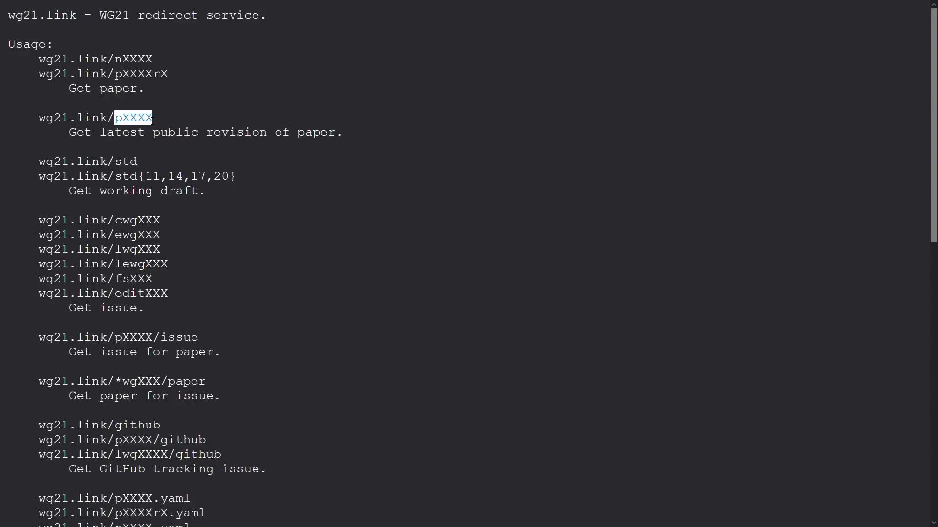
scroll(down, 3)
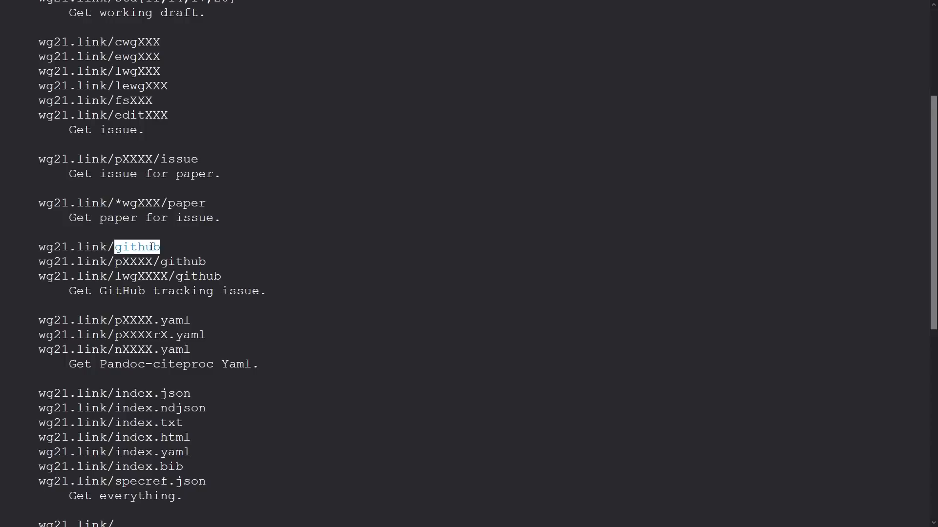
scroll(down, 3)
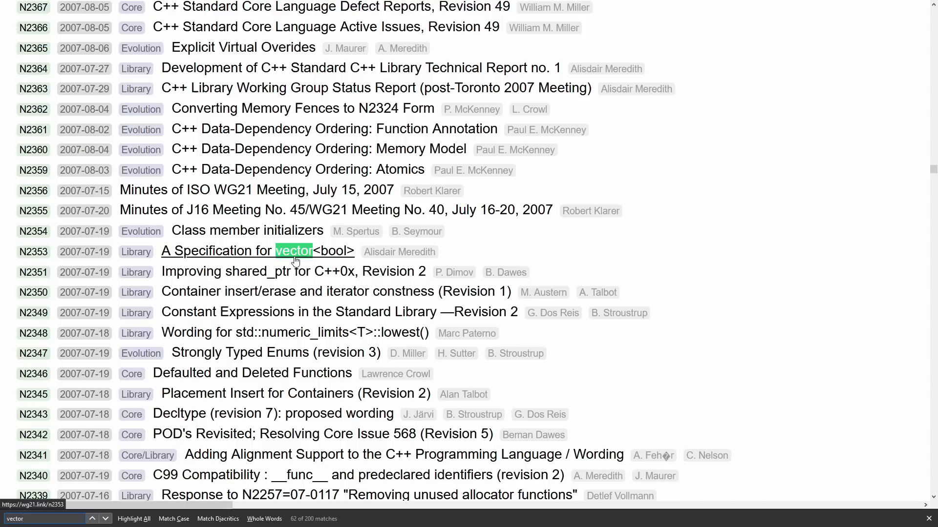
- Advance the 'vector' index search to N2204, 'A Specification to deprecate vector<bool>'
click(93, 519)
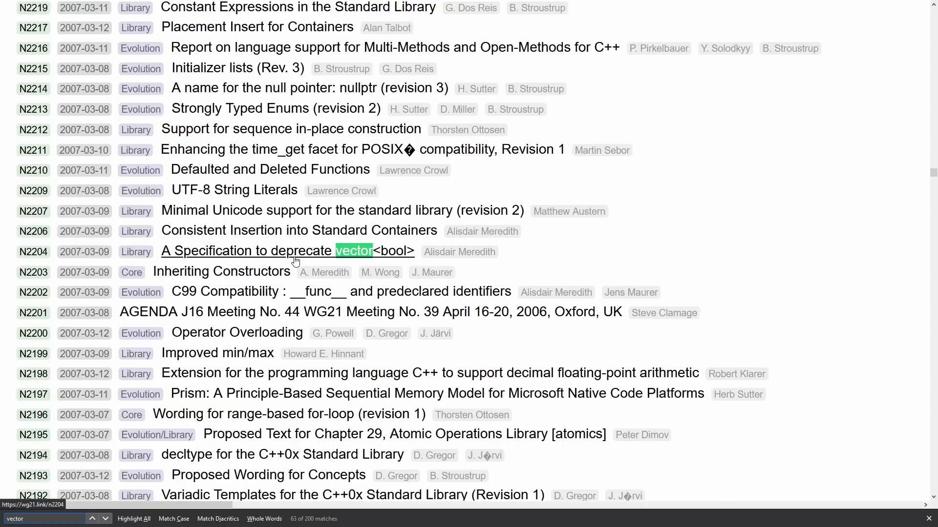
- Open paper N2204 on deprecating vector<bool> and scroll the index further
click(287, 250)
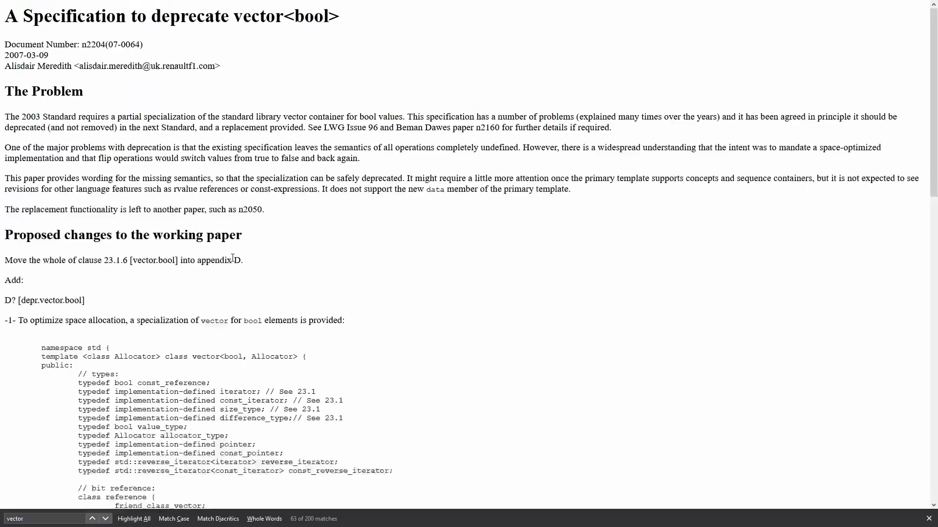
mouse_move(302, 274)
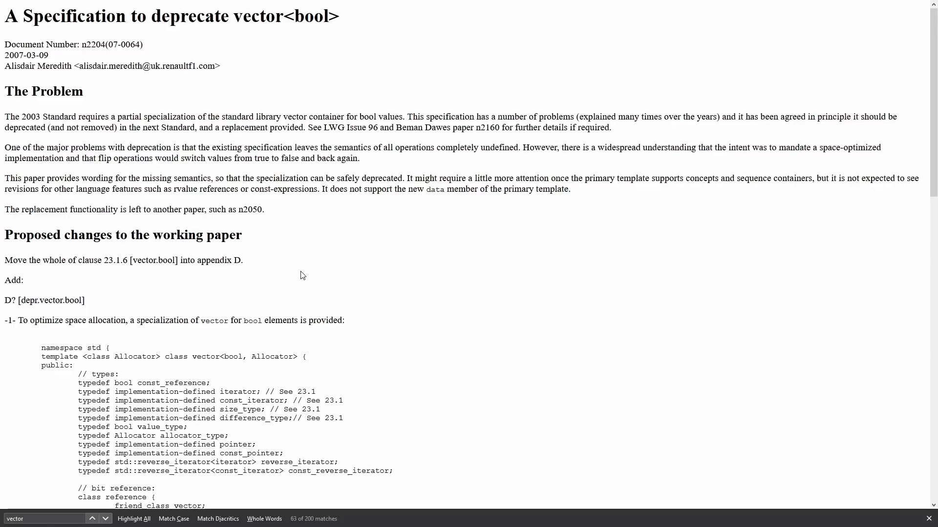
scroll(down, 3)
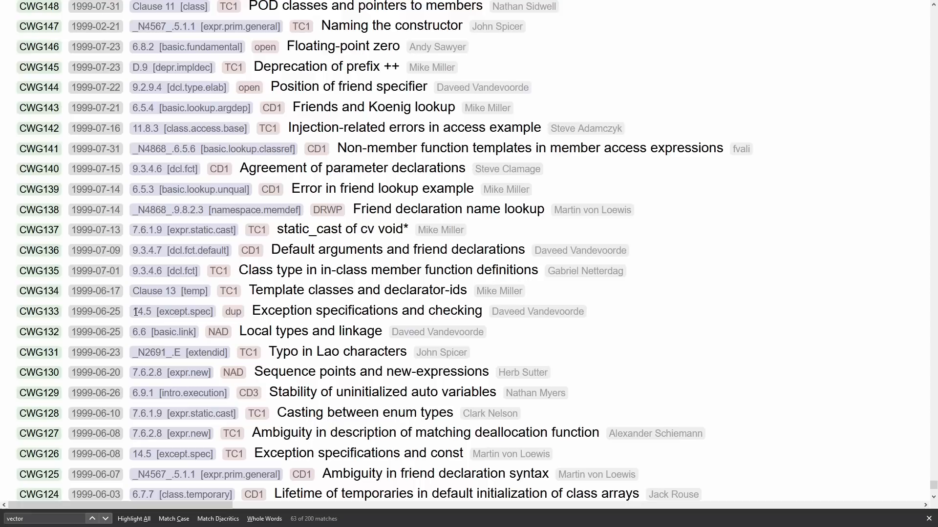
mouse_move(39, 353)
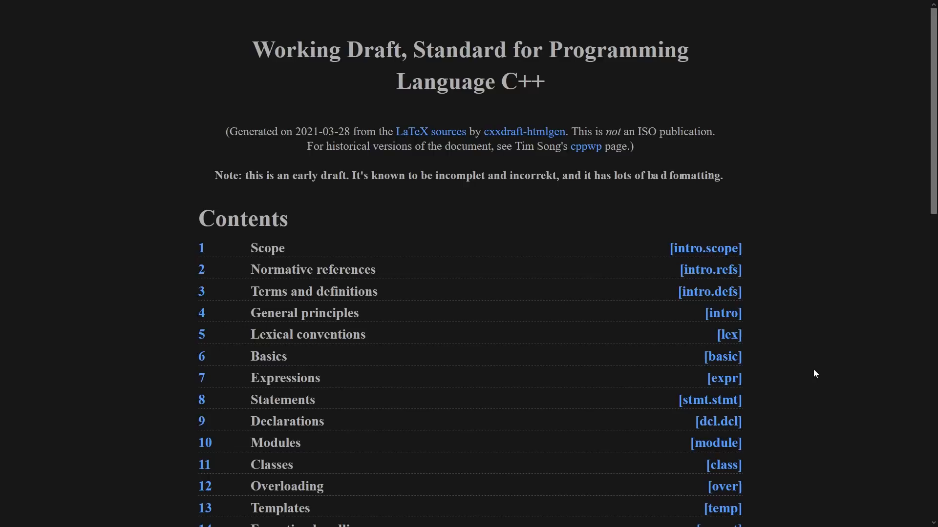
- Highlight the draft's 2021-03-28 generation date and scroll to the Contents chapter list
double_click(334, 131)
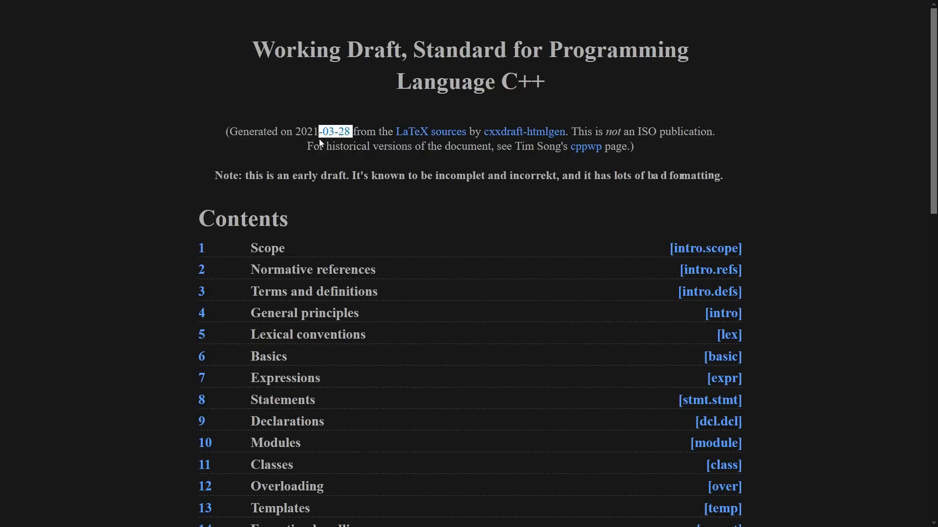
scroll(down, 3)
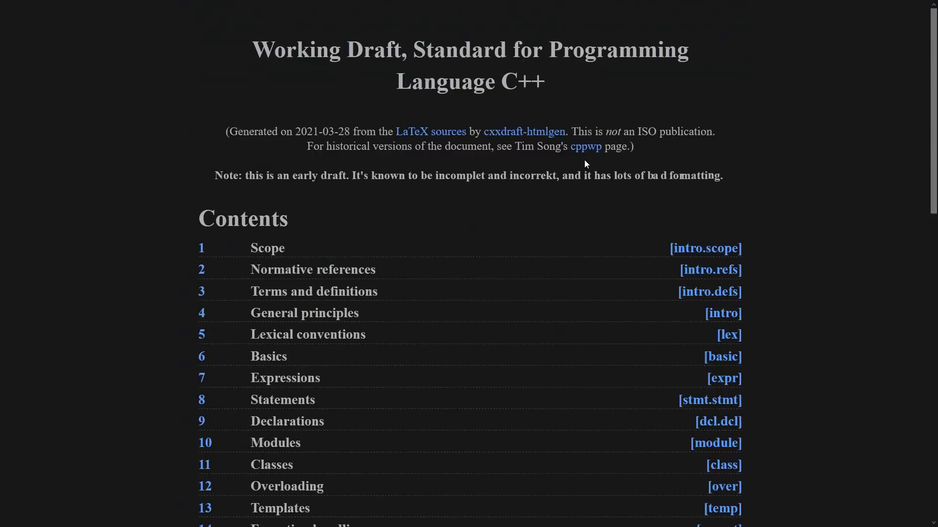
- View the N3337 HTML draft's contents from the cppwp README, then return to the README
scroll(down, 3)
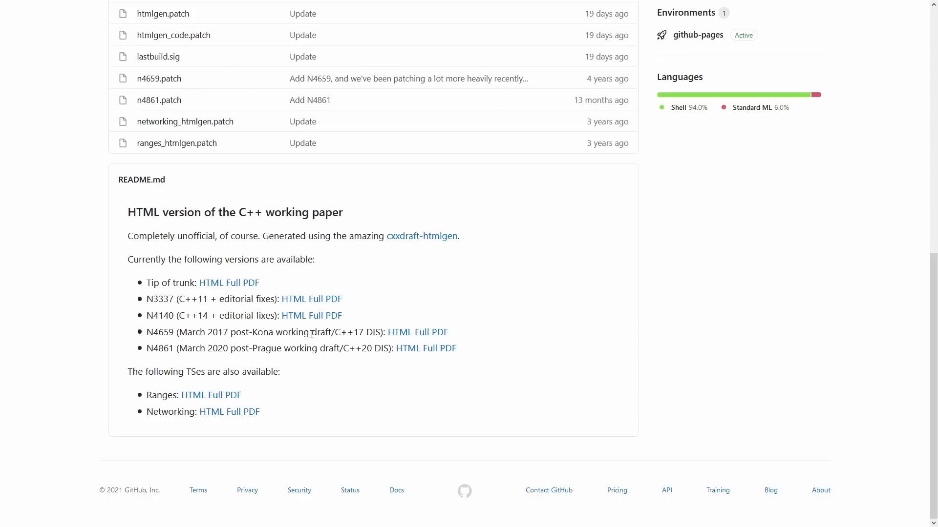
mouse_move(293, 299)
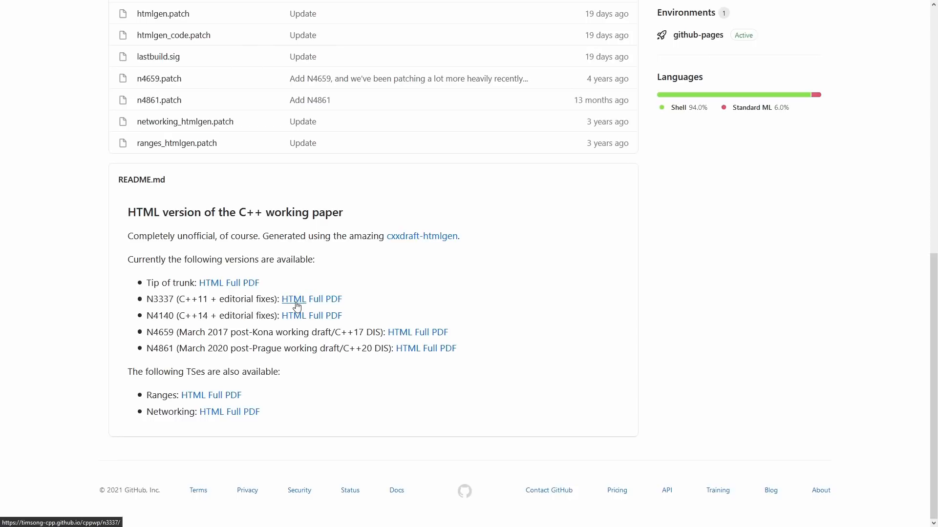
click(294, 299)
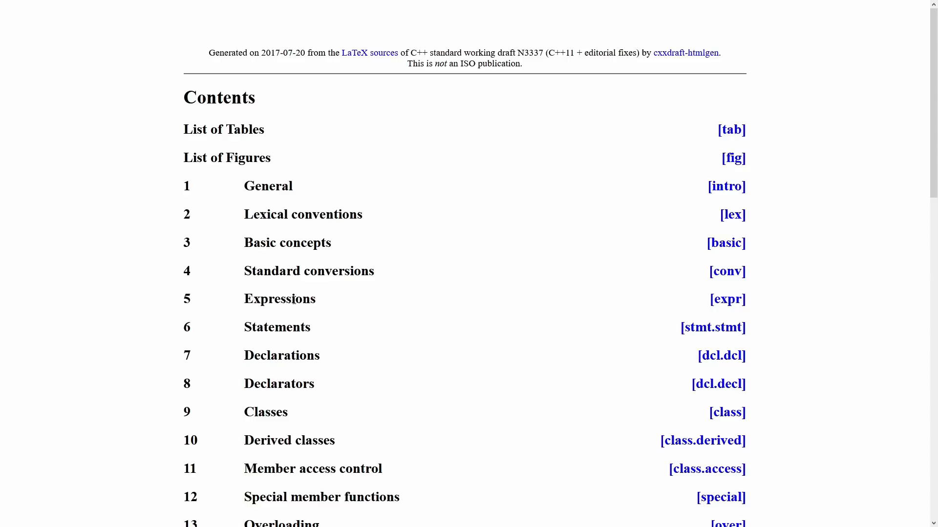
scroll(down, 3)
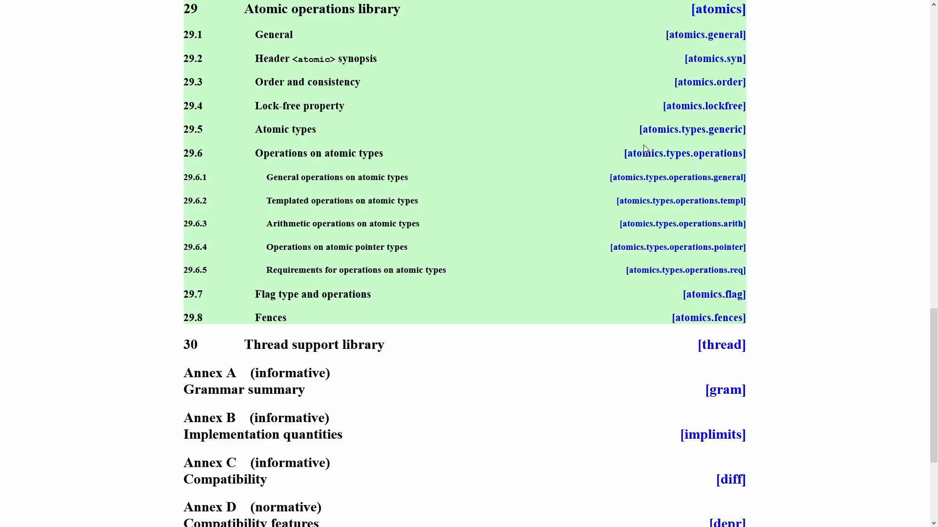
click(684, 153)
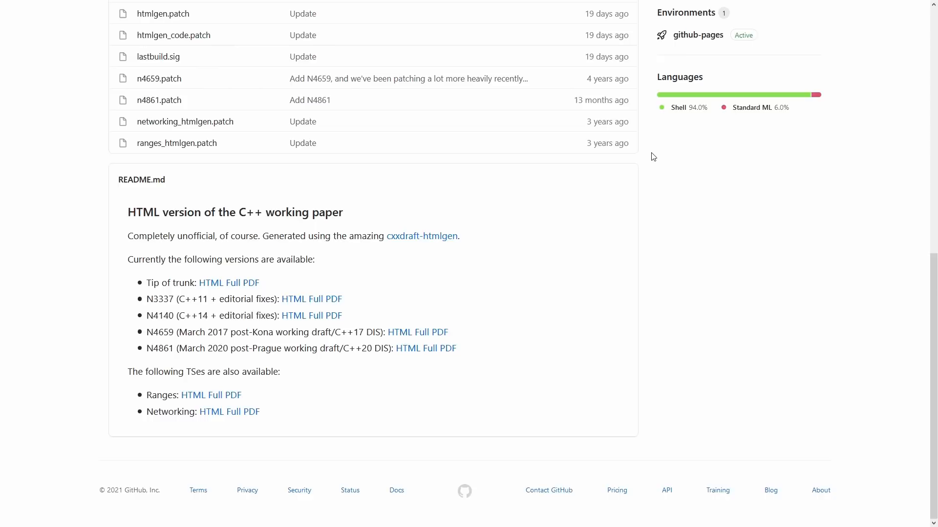
mouse_move(243, 250)
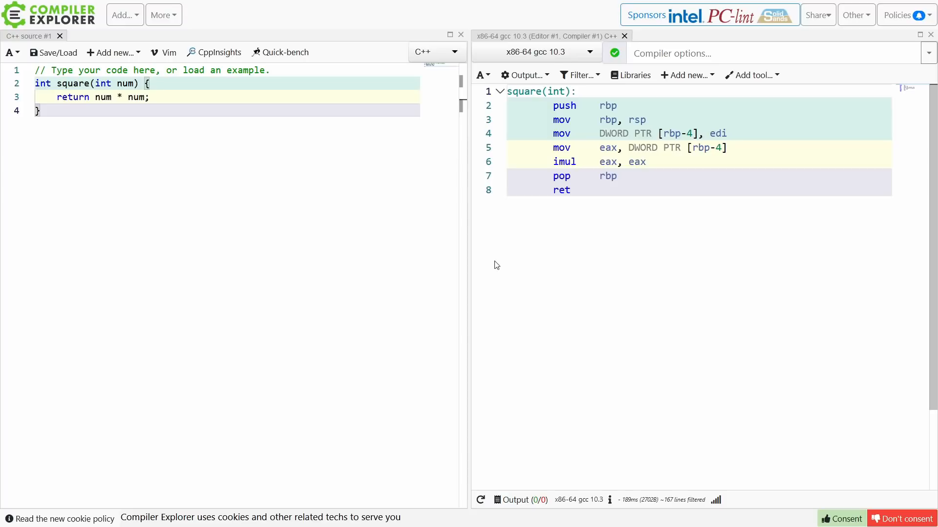
- Look through Compiler Explorer's Libraries list for the square function, then close it
click(630, 74)
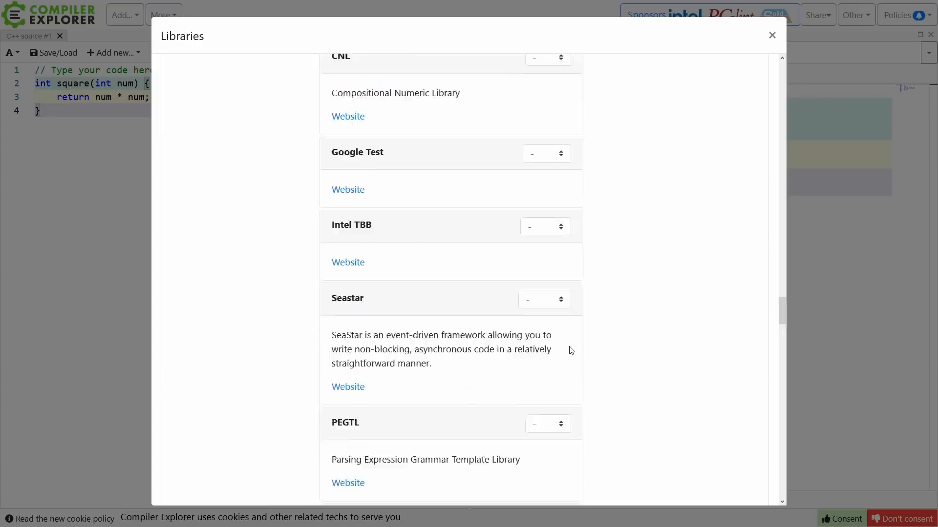
click(773, 35)
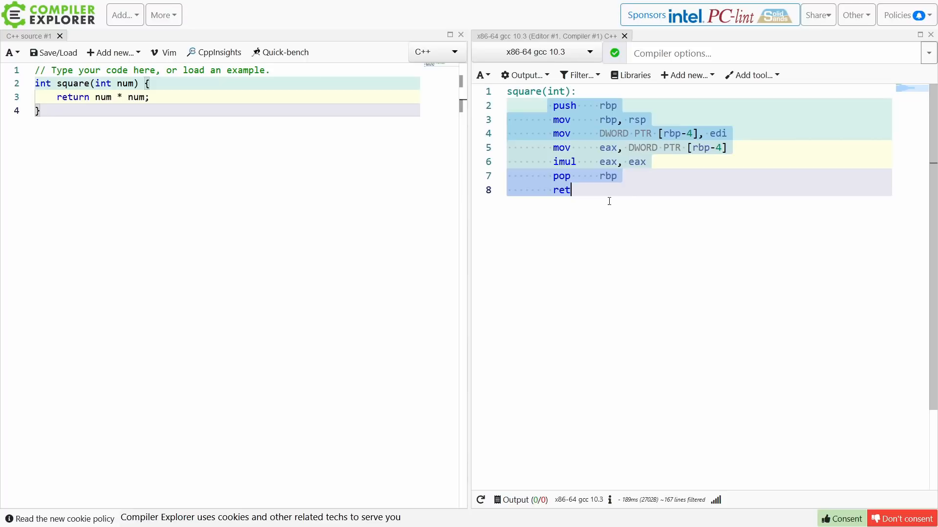
- Add an execution-only pane, close its link-error executor pane, and dismiss the tools list
click(113, 53)
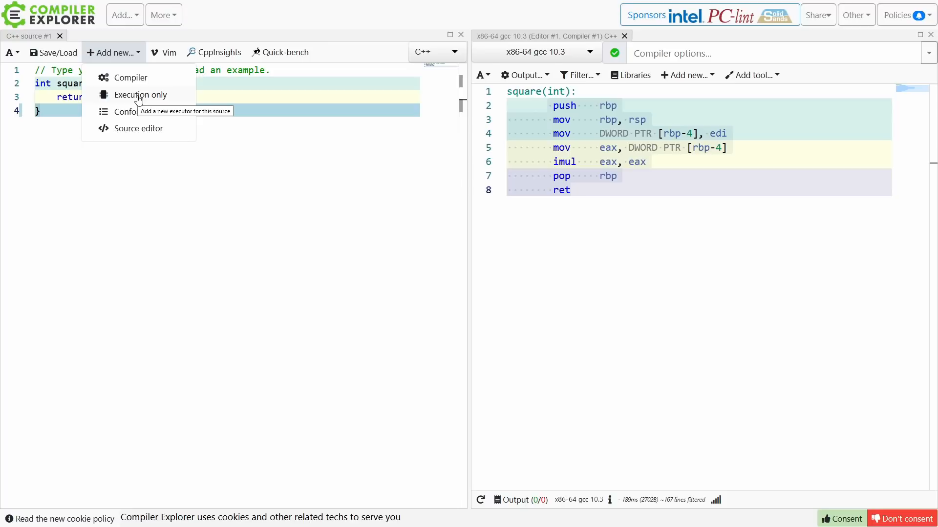
click(142, 94)
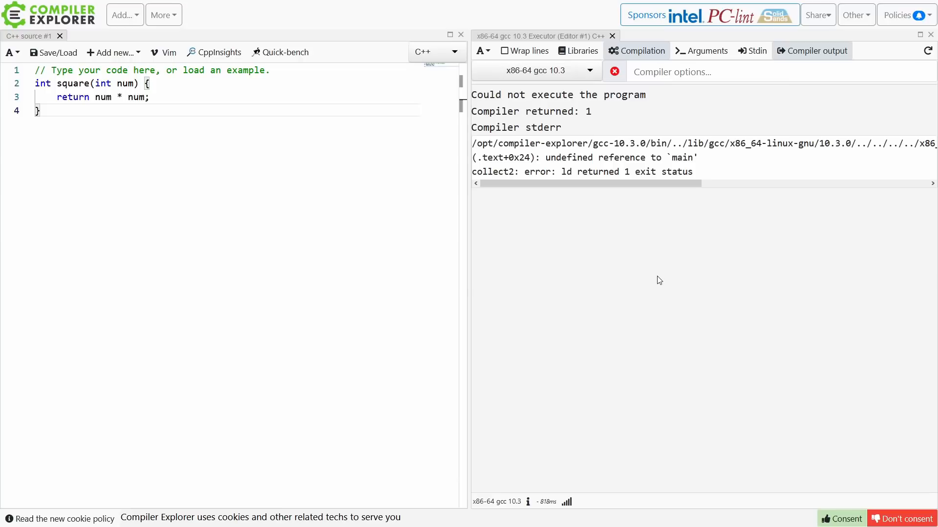
click(752, 76)
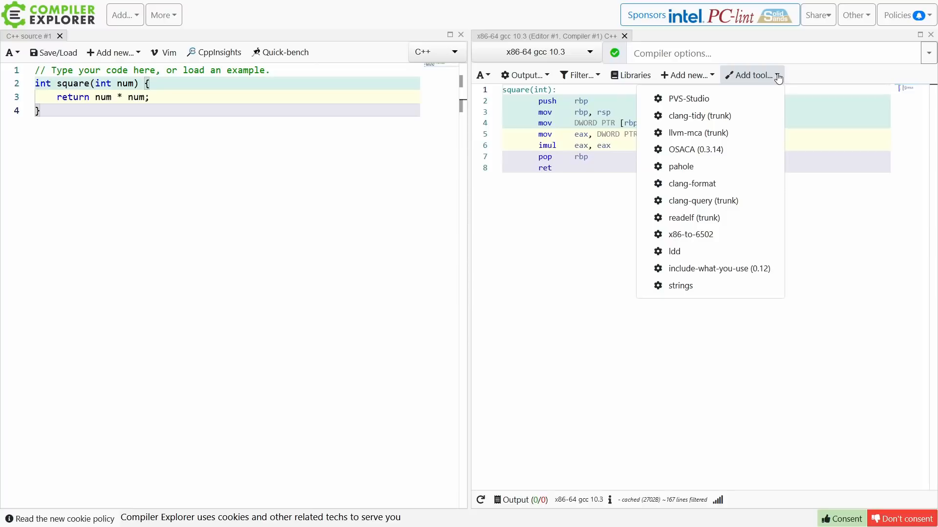
mouse_move(714, 99)
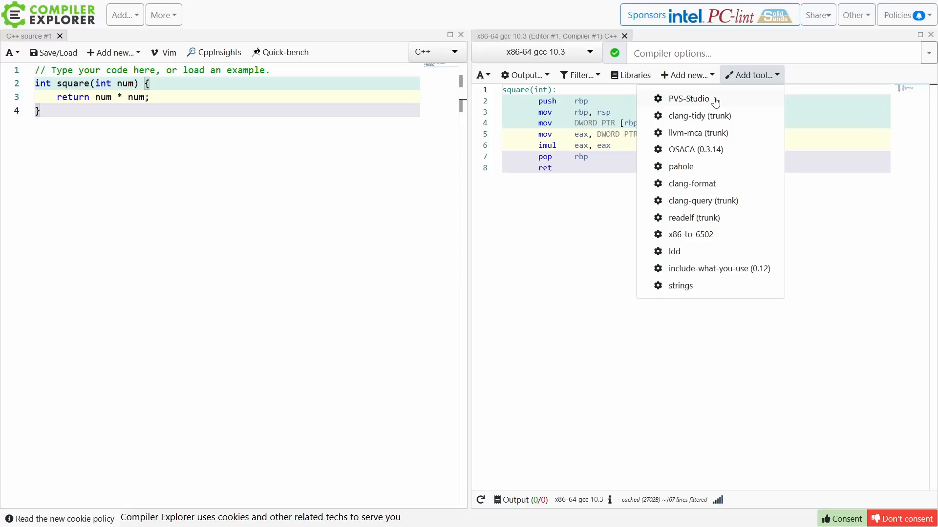
mouse_move(691, 233)
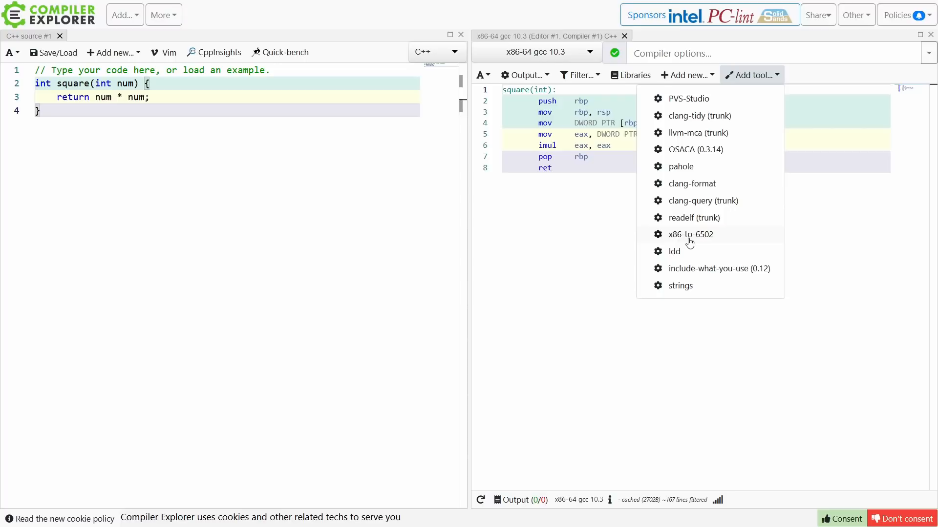
click(578, 75)
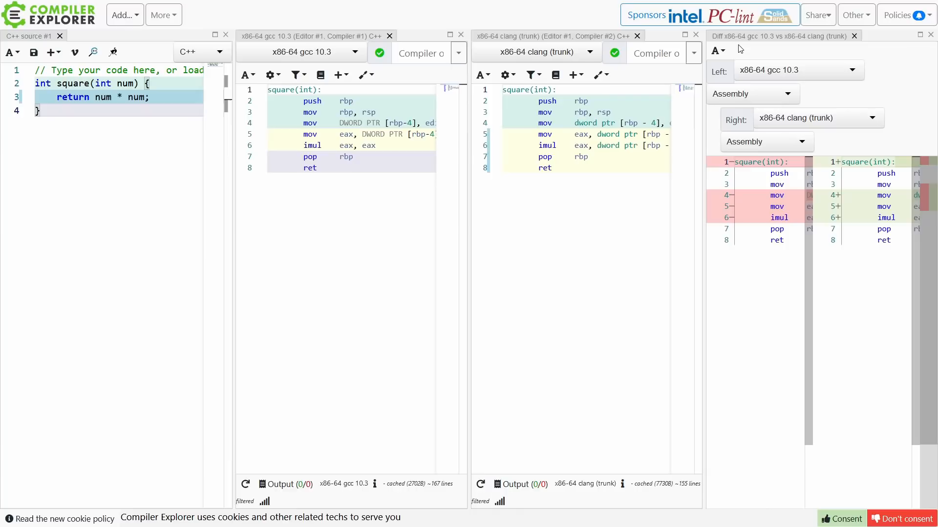
- Move the diff pane beneath the compilers and give clang the -O3 compiler option
click(390, 35)
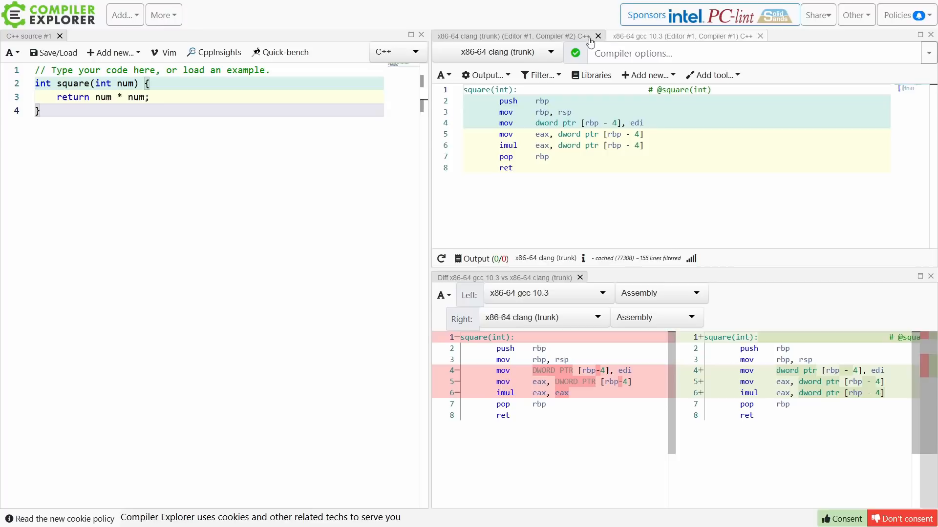
click(748, 54)
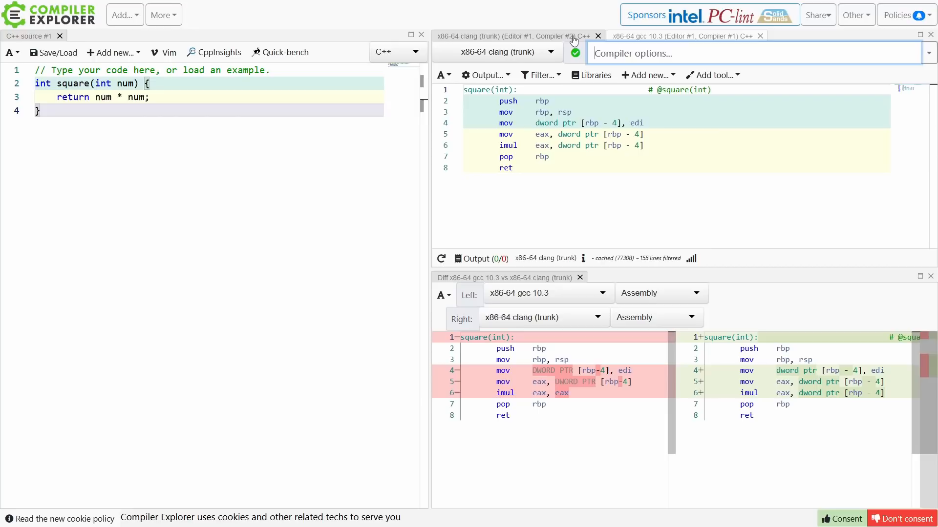
text(-O3)
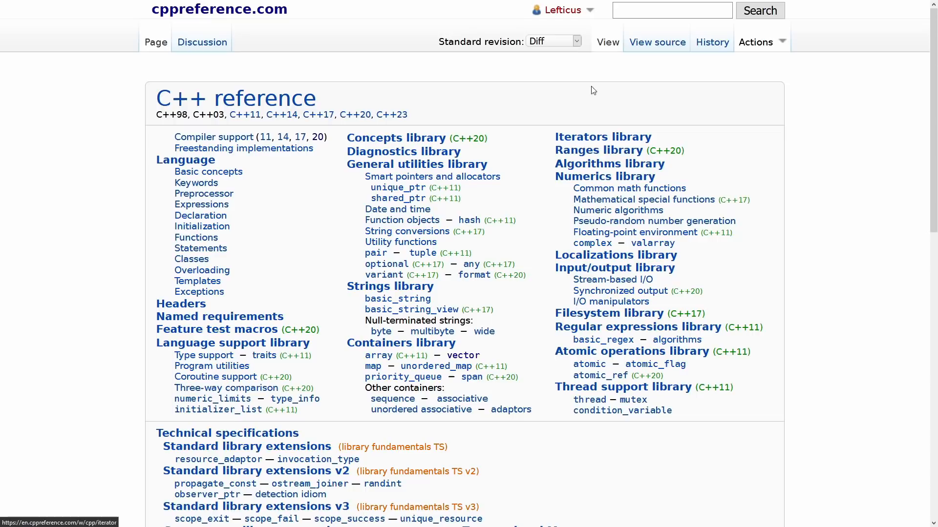
- Open Strings library, stepping the standard revision through C++14 and C++11 to C++17
click(551, 41)
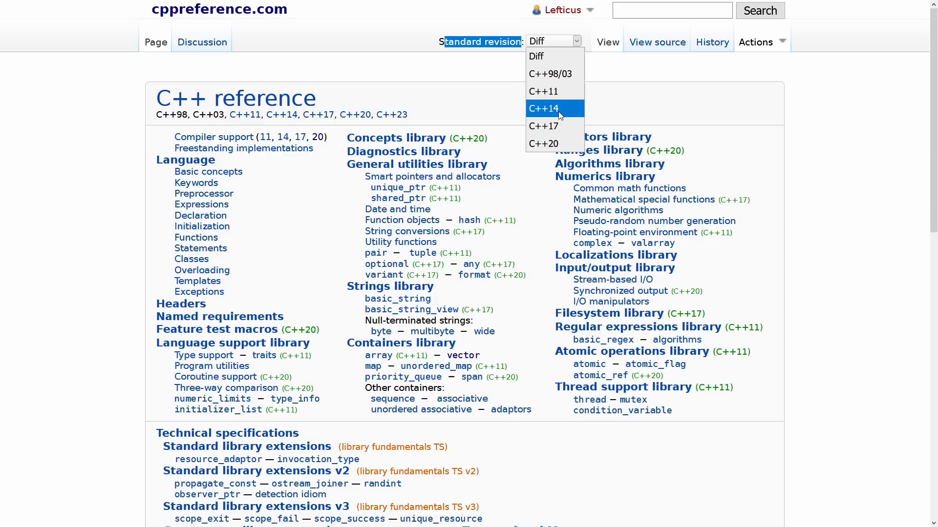
click(543, 90)
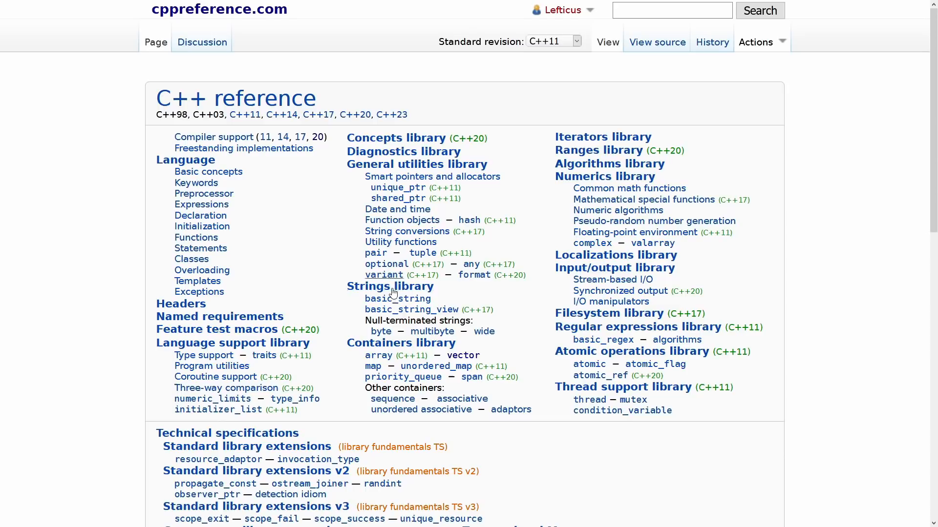
click(389, 285)
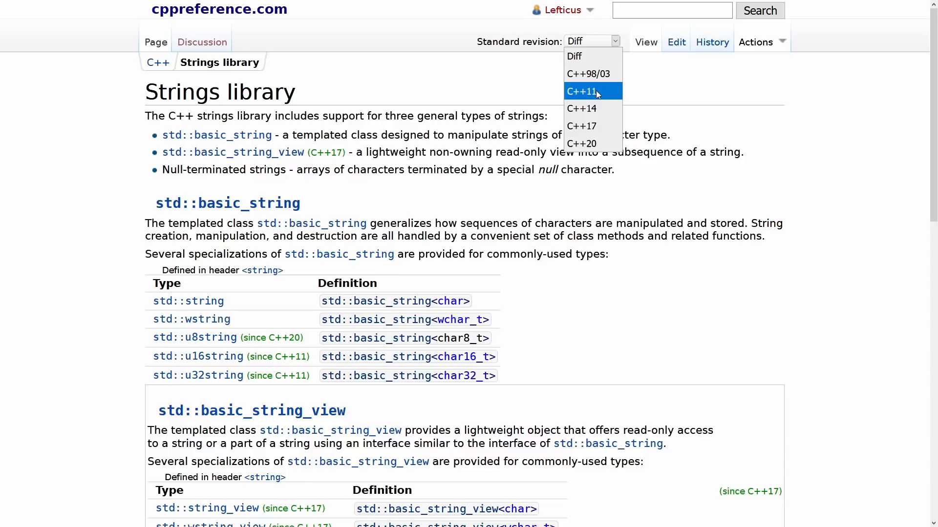
click(580, 91)
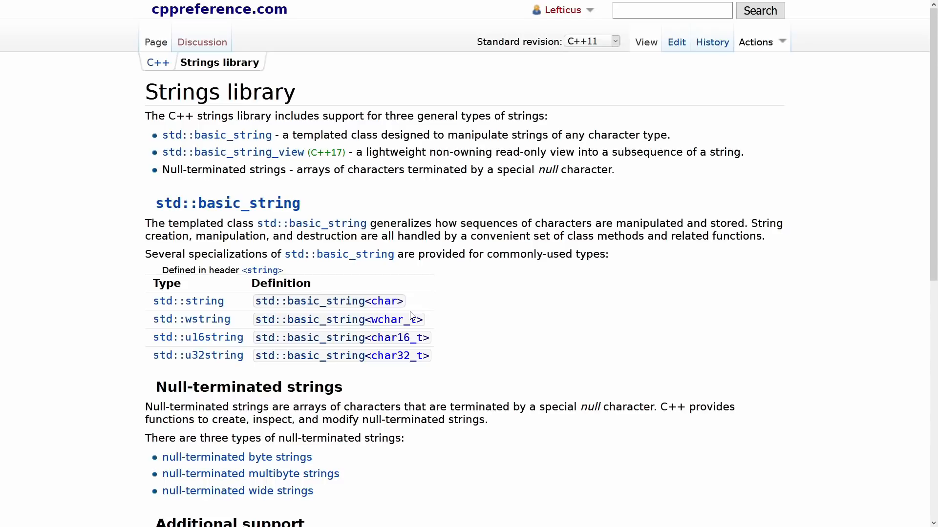
click(591, 41)
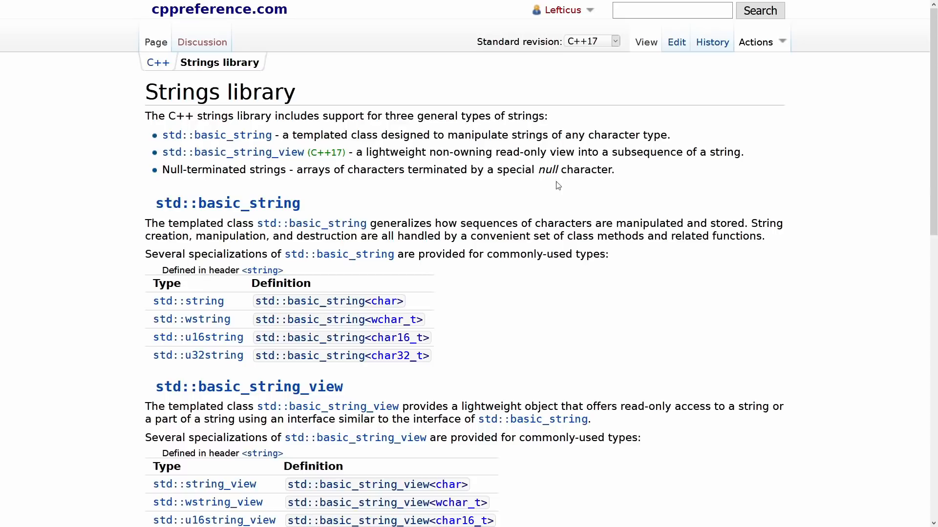
mouse_move(525, 234)
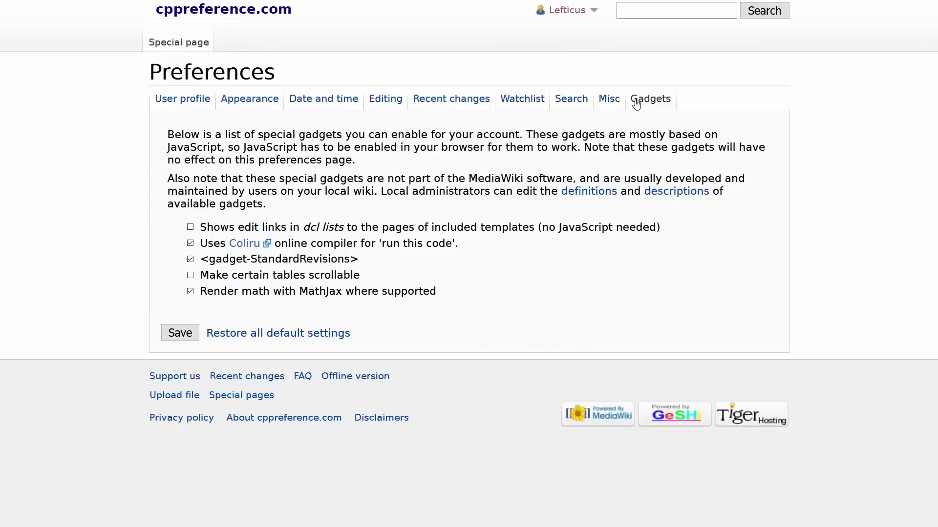
mouse_move(661, 107)
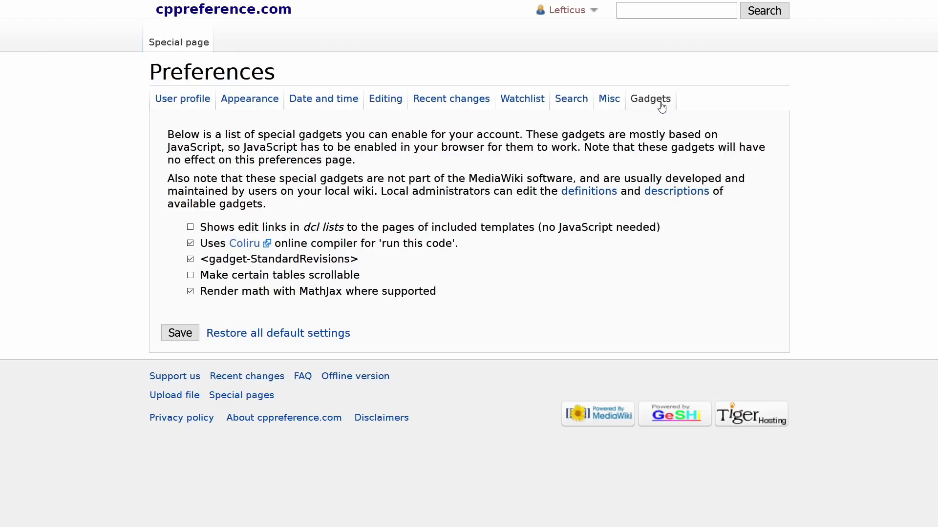
- View the StandardRevisions gadget among the account's Gadgets preferences
double_click(278, 258)
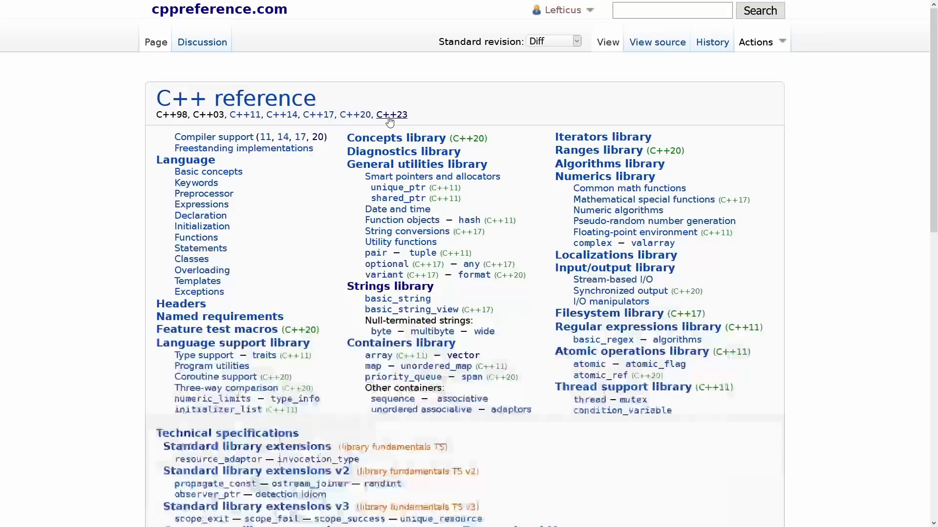
scroll(down, 3)
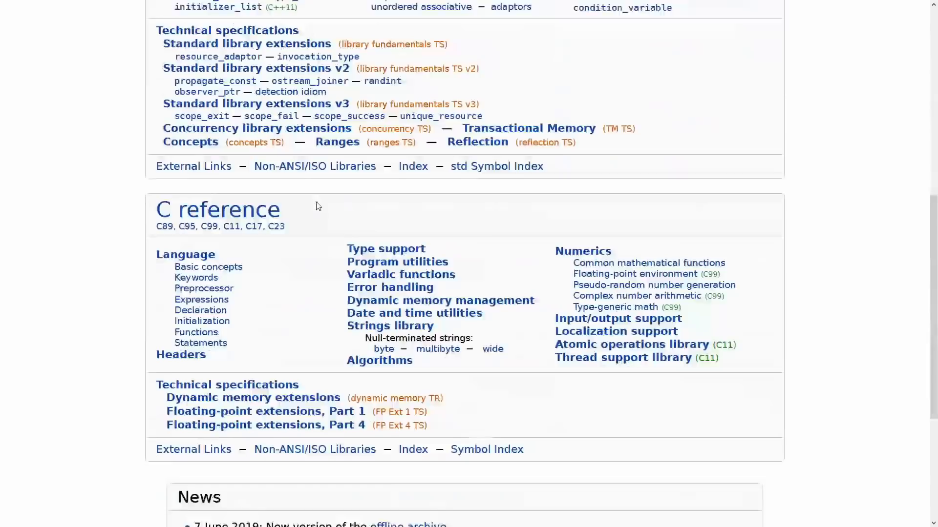
scroll(down, 3)
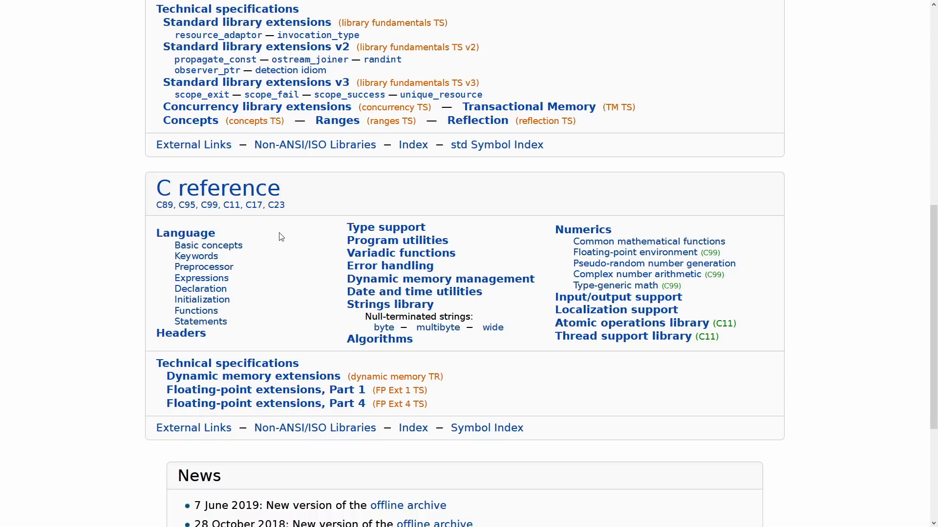
mouse_move(275, 205)
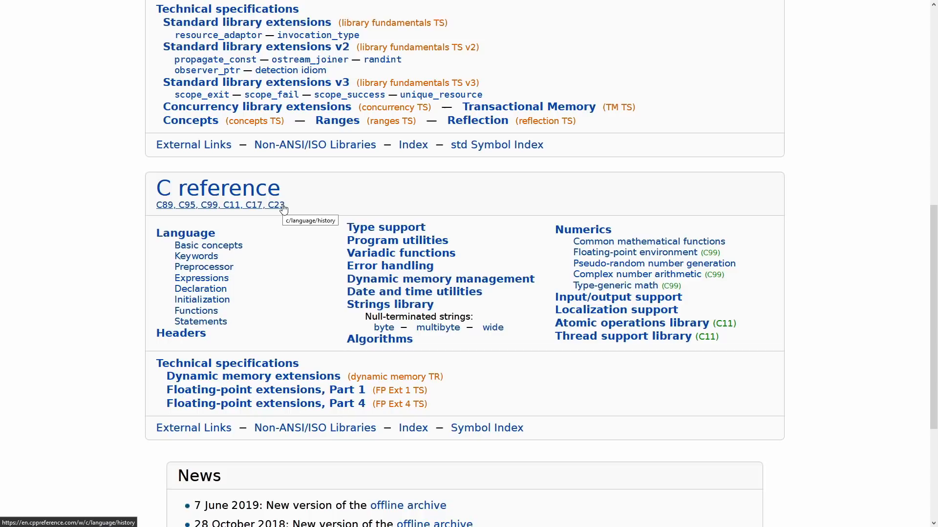
scroll(down, 3)
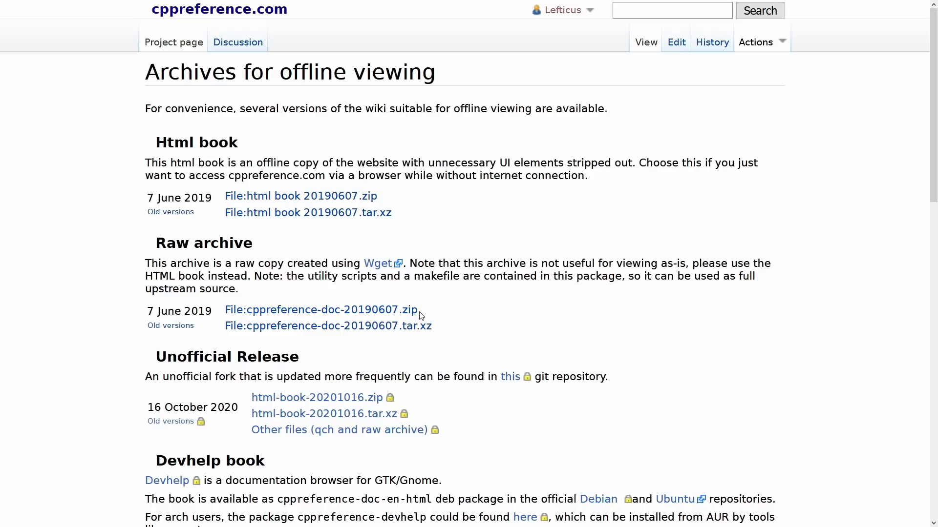
- Scroll through the offline archive download page for cppreference wiki copies
scroll(down, 3)
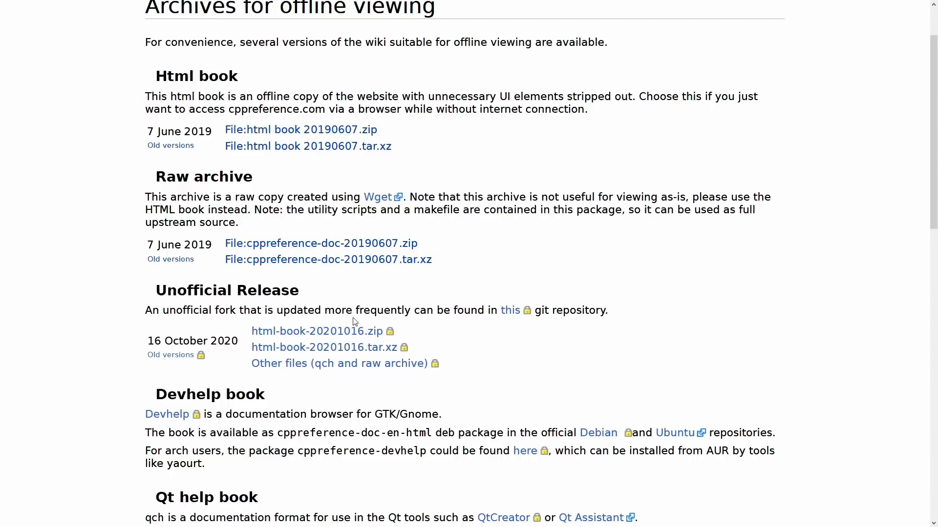
scroll(down, 3)
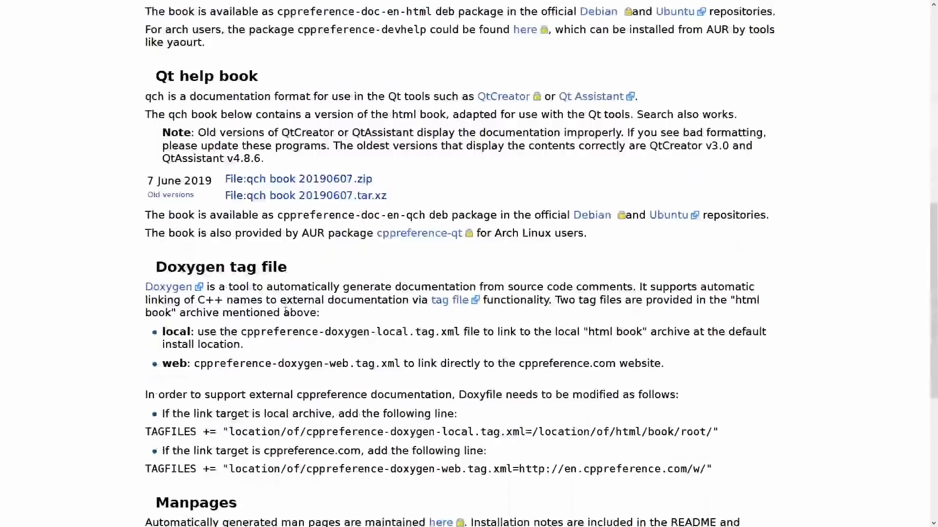
scroll(up, 3)
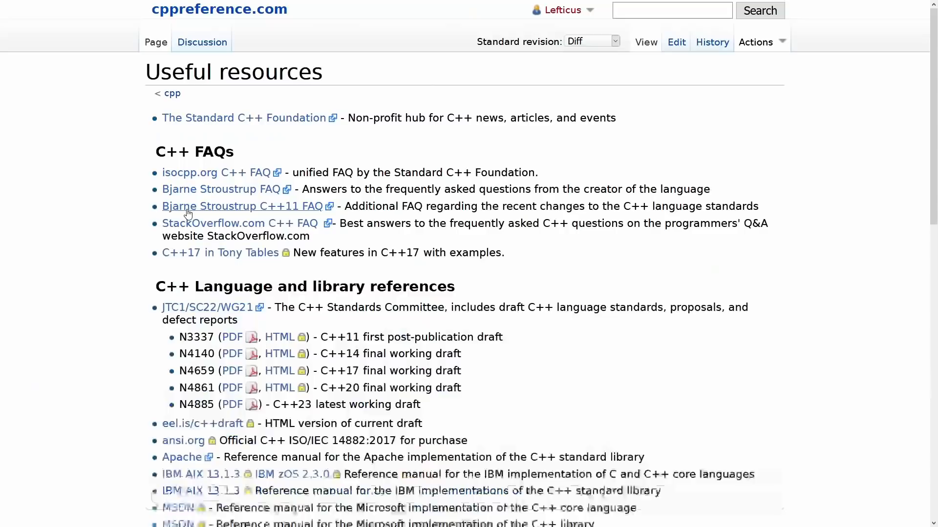
- Scroll the Useful resources page listing C++ FAQs and language references
scroll(down, 3)
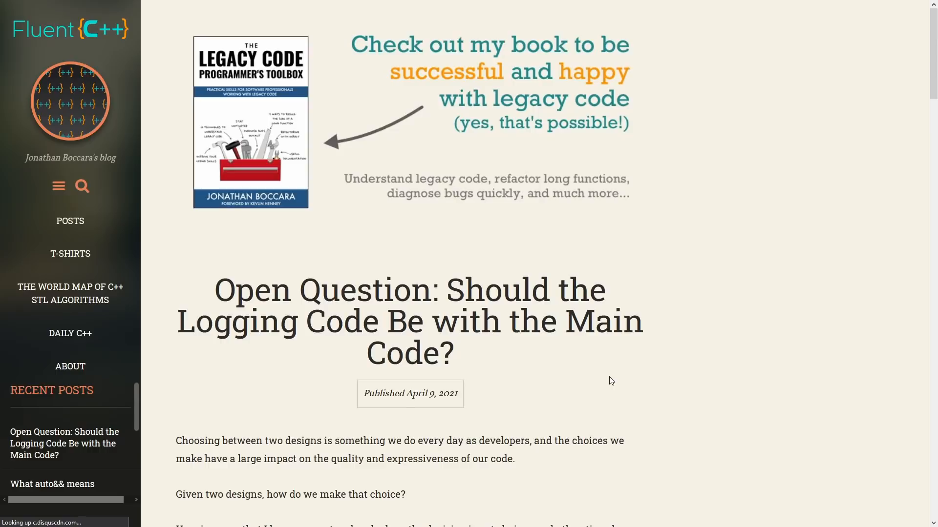
- Scroll through the Fluent C++ post on keeping logging code with main code
scroll(down, 3)
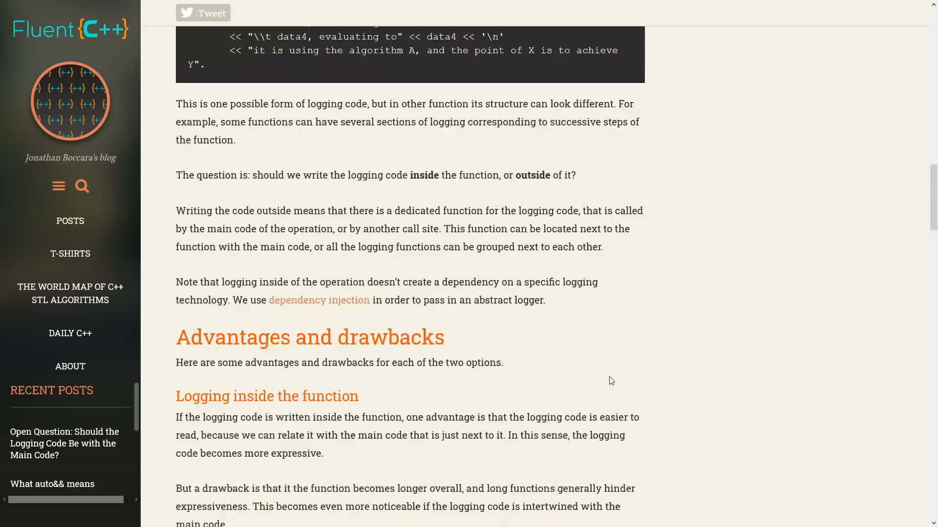
scroll(down, 3)
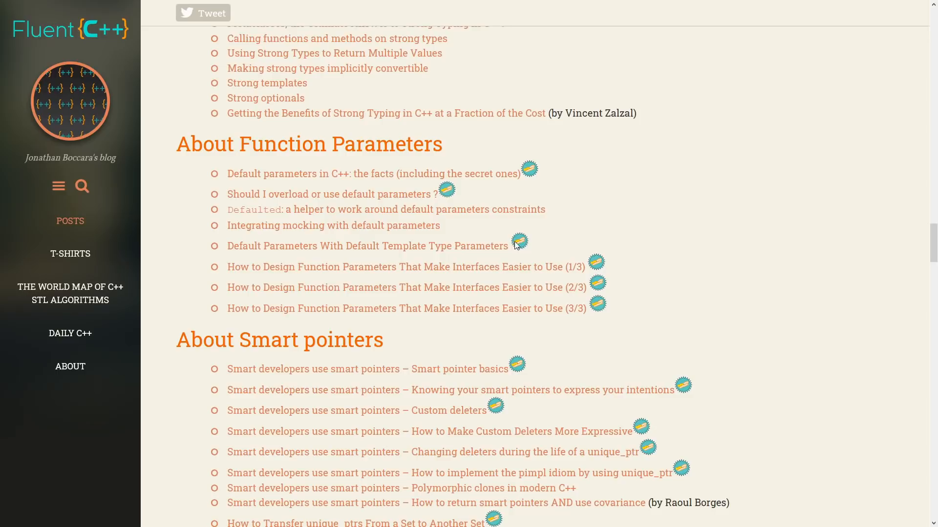
- Open Fluent C++'s Daily C++ page from the left sidebar
click(69, 333)
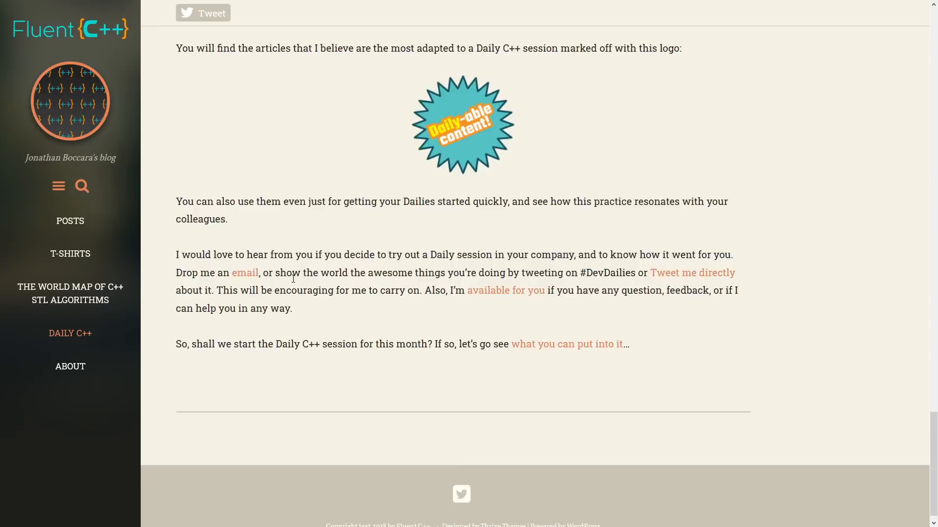
click(70, 333)
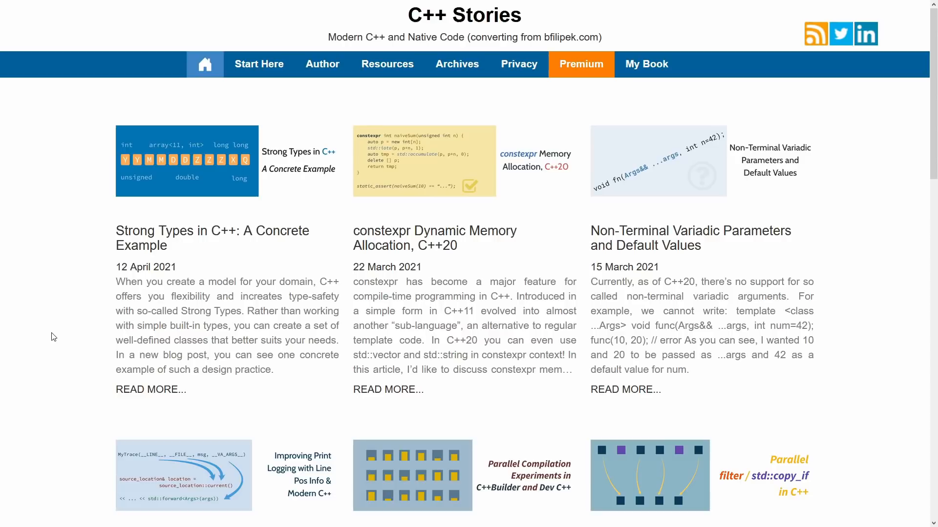
mouse_move(66, 361)
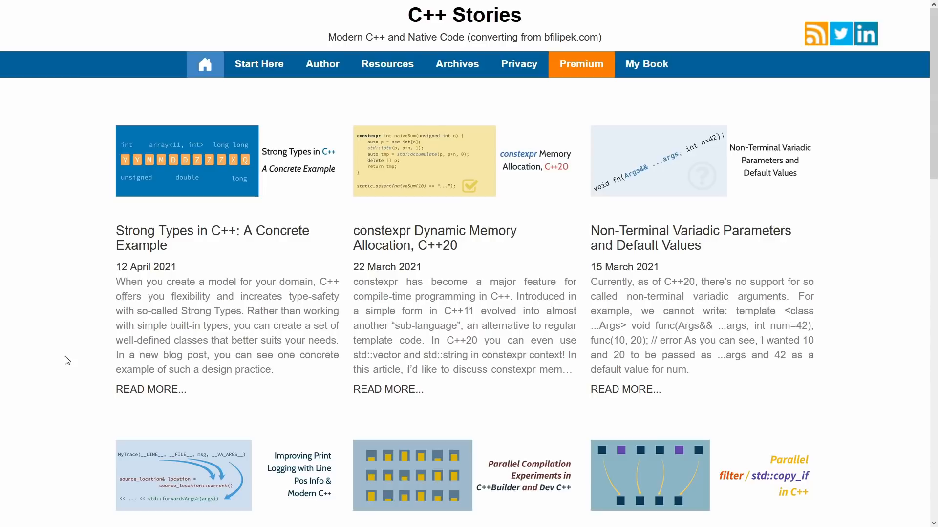
- Scroll C++ Stories' recent posts down to the override and final article
scroll(down, 3)
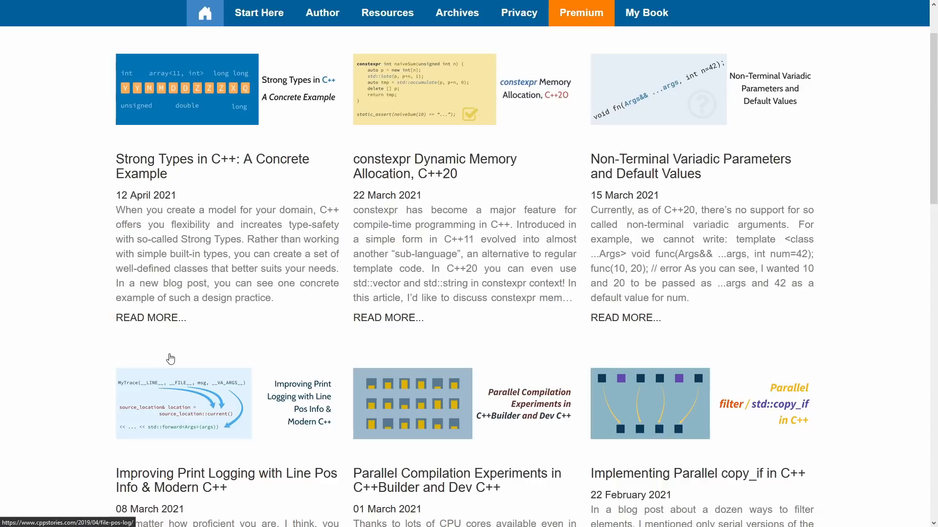
scroll(down, 3)
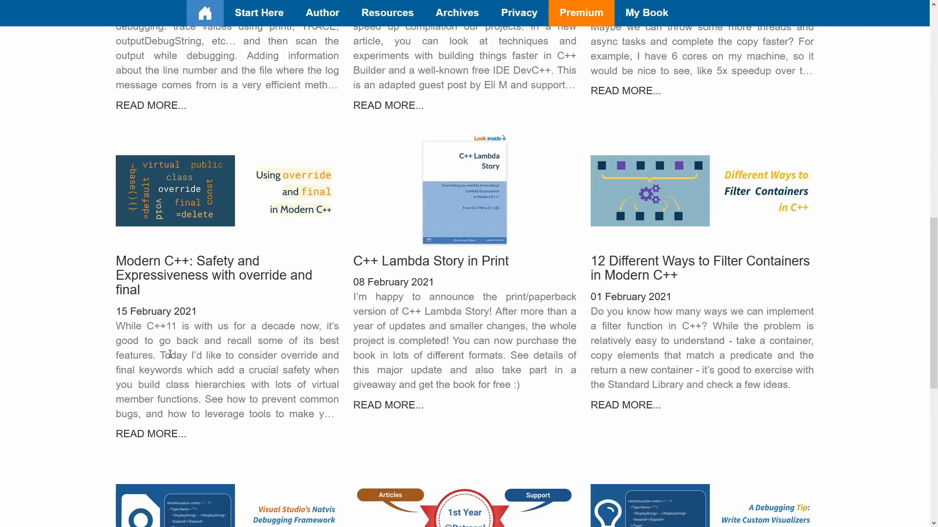
scroll(down, 3)
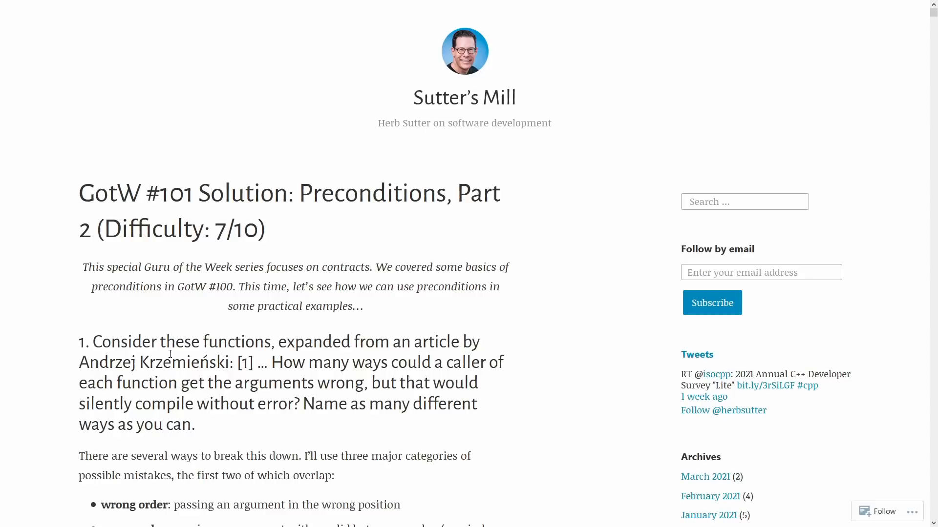
- Scroll through the Sutter's Mill post 'GotW #101 Solution: Preconditions, Part 2'
scroll(down, 3)
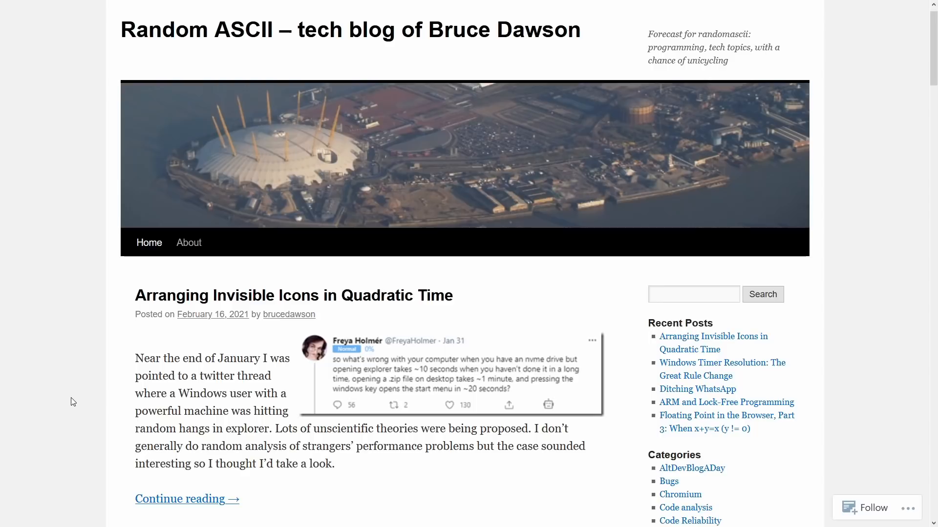
- Scroll down the Random ASCII home page through the 'Arranging Invisible Icons in Quadratic Time' post
scroll(down, 3)
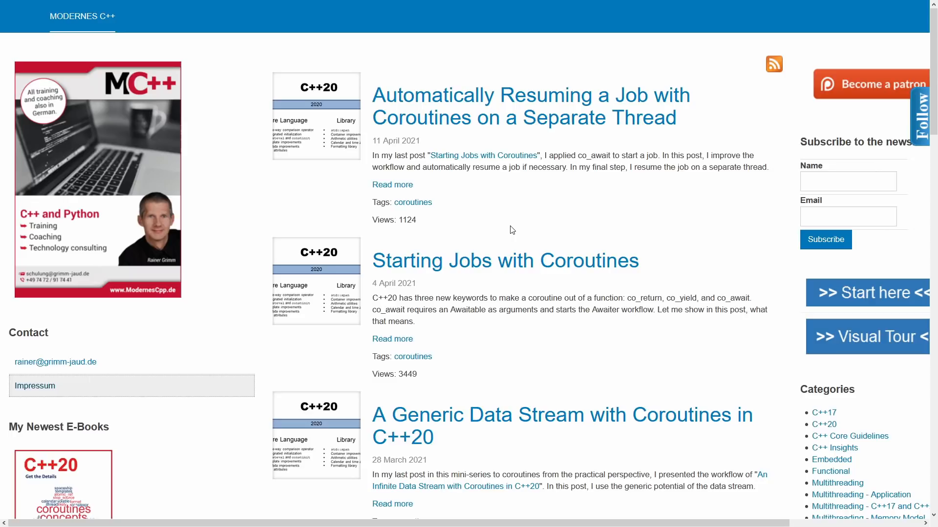
- Scroll down the Modernes C++ list of recent C++20 coroutine posts
scroll(down, 3)
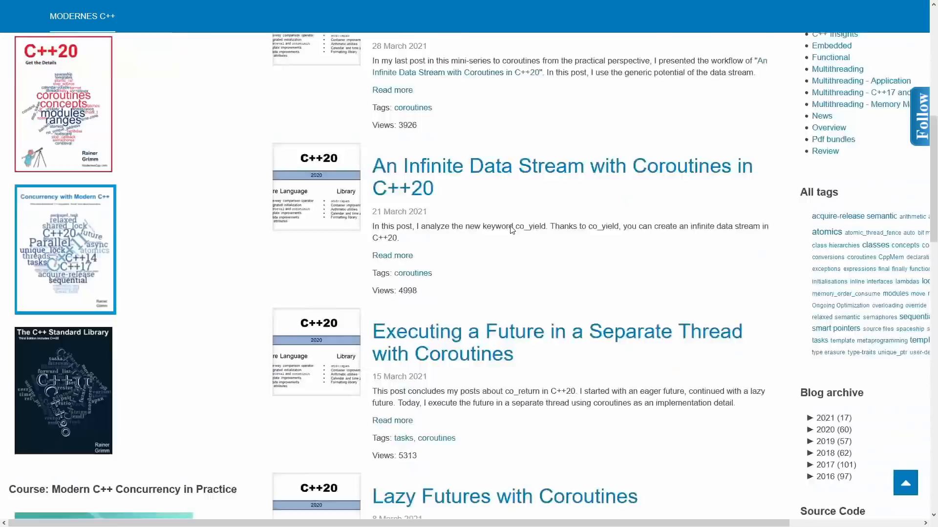
scroll(down, 3)
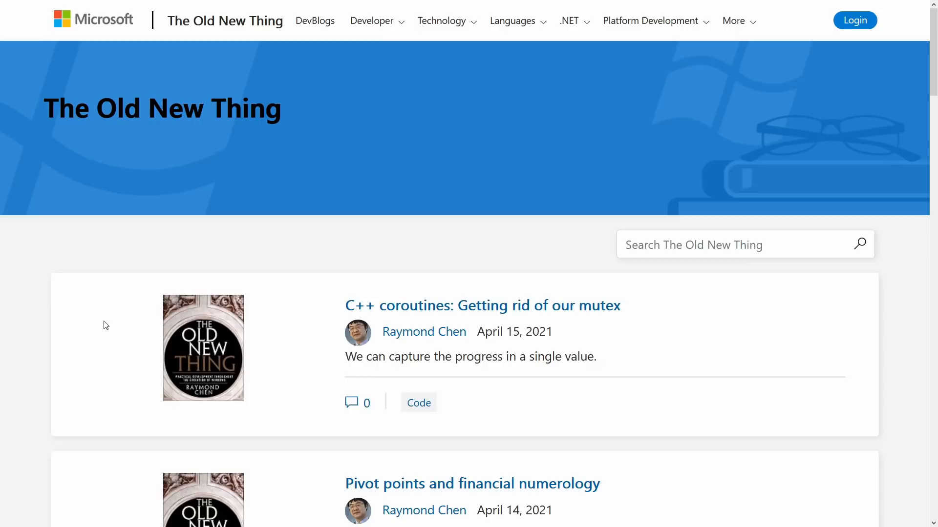
- Scroll through The Old New Thing's recent post cards, starting from 'C++ coroutines: Getting rid of our mutex'
scroll(down, 3)
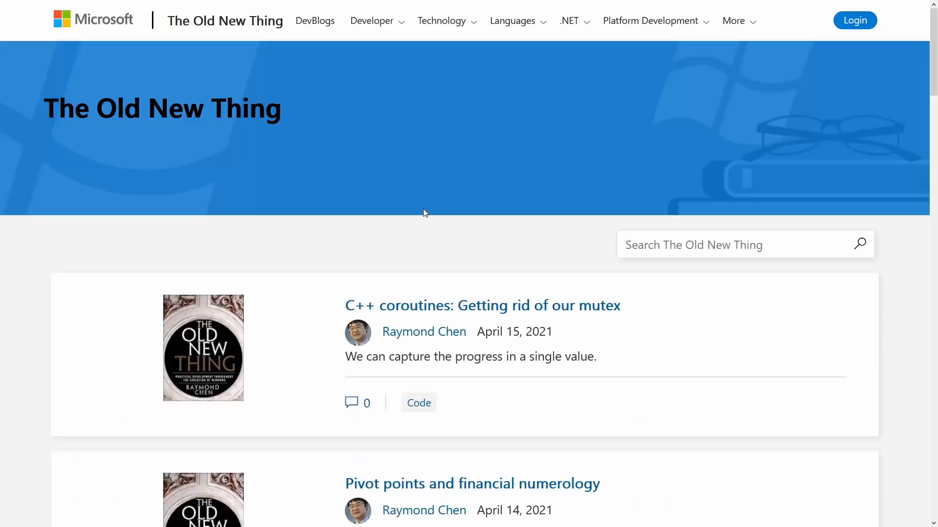
scroll(down, 3)
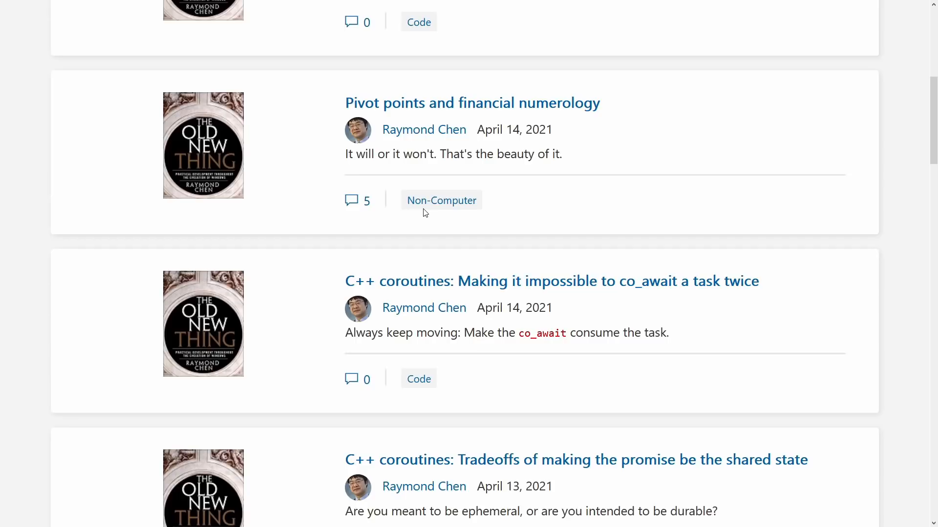
scroll(down, 3)
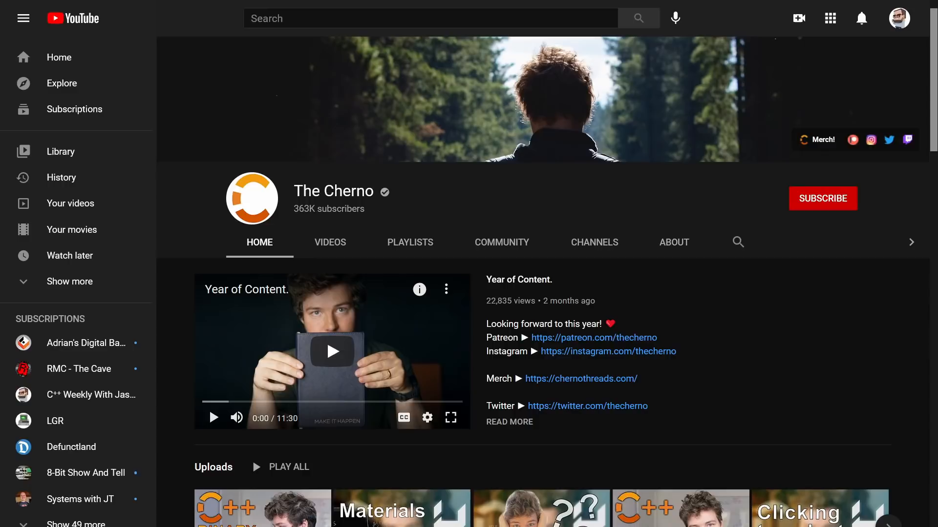
scroll(down, 3)
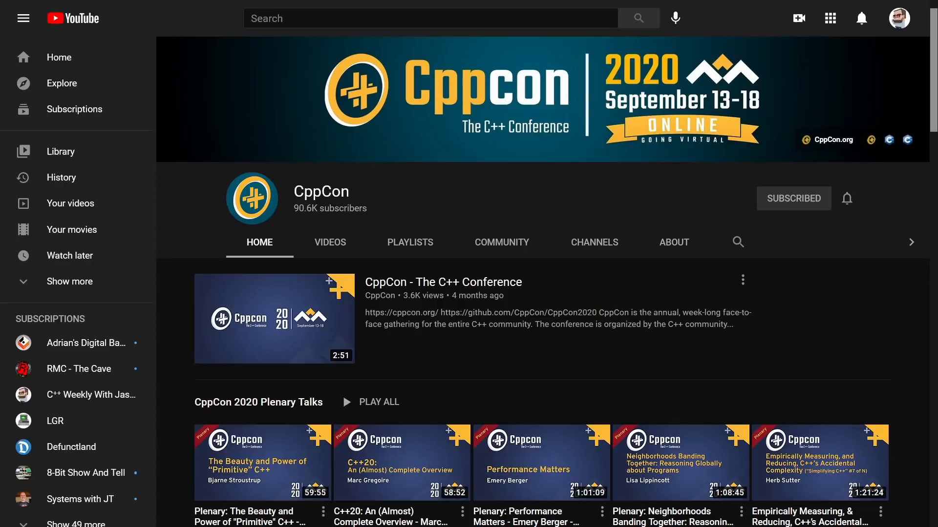
mouse_move(479, 373)
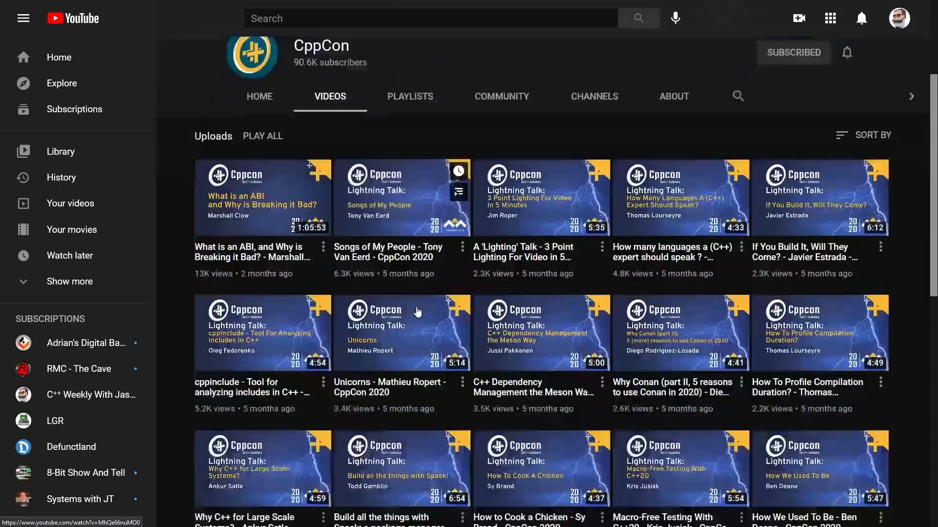
- Browse CppCon's videos, then its playlists such as CppCon 2020 Day 2 and Back To Basics
scroll(down, 3)
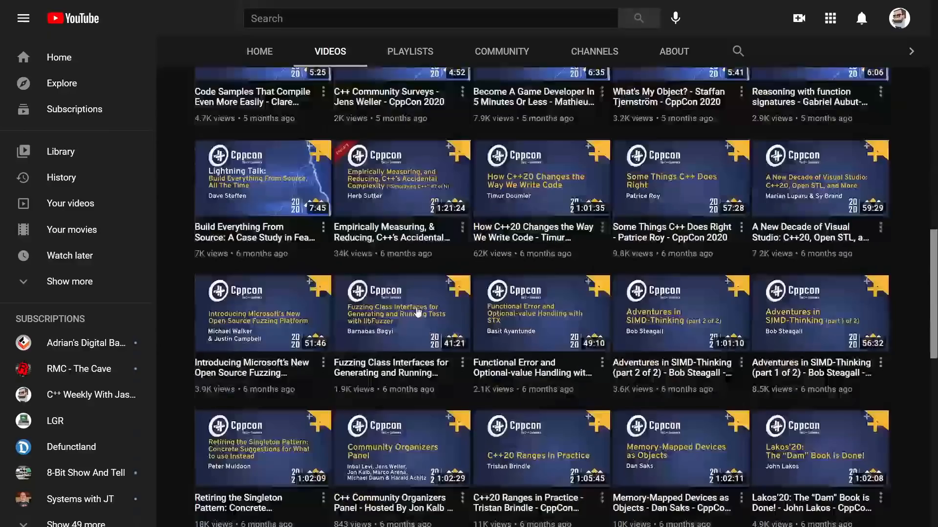
scroll(down, 3)
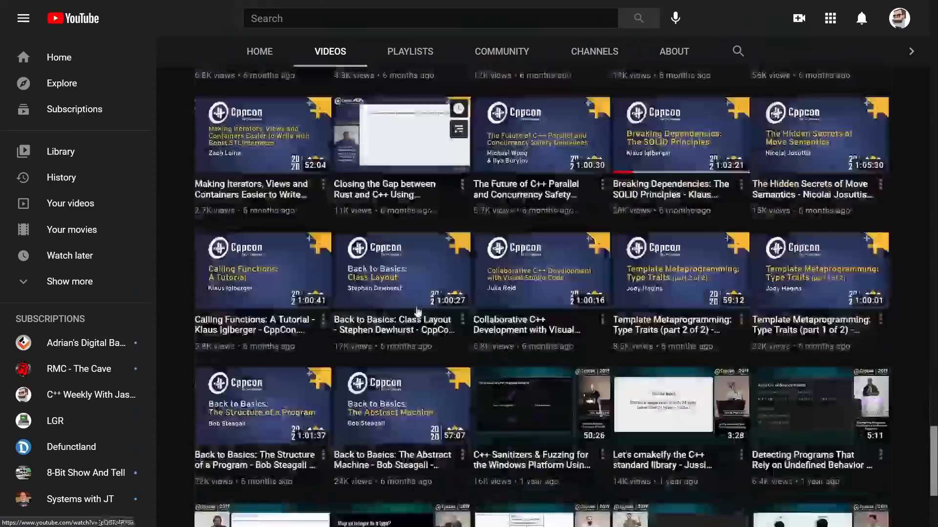
click(410, 52)
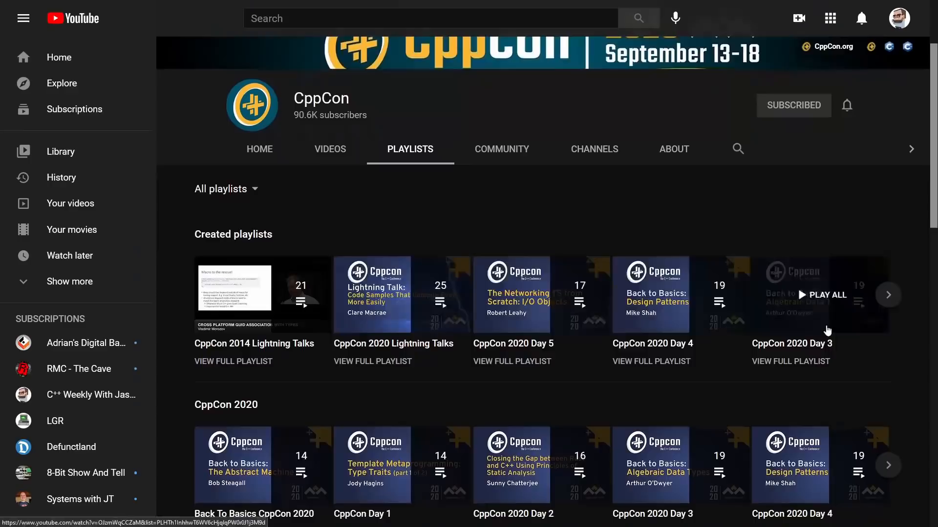
scroll(down, 3)
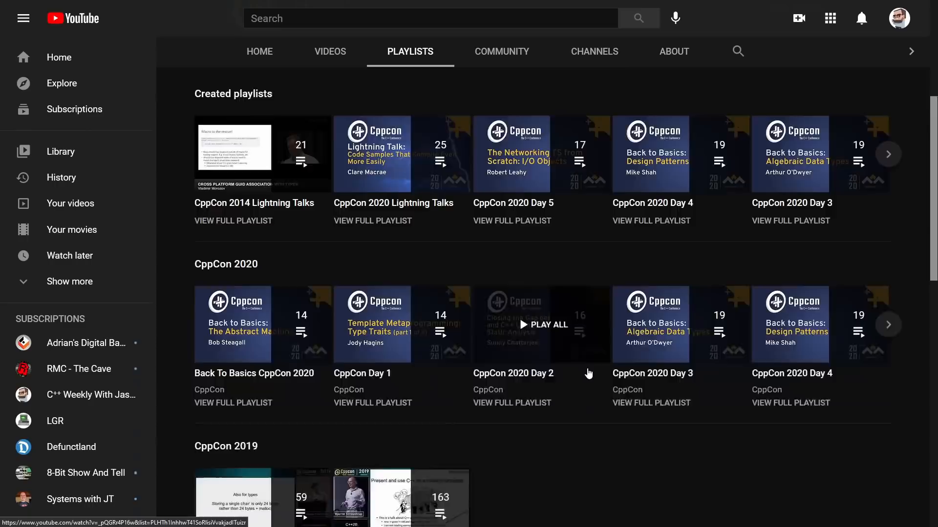
scroll(down, 3)
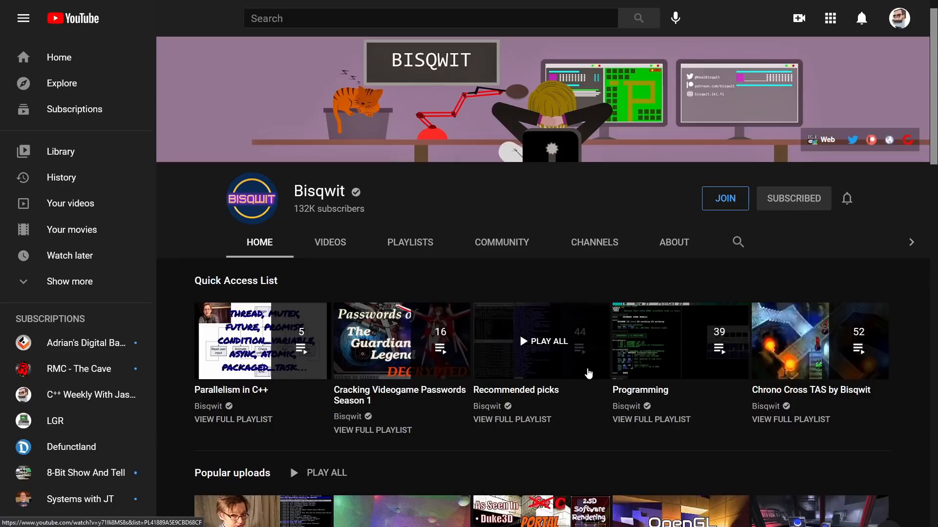
scroll(down, 3)
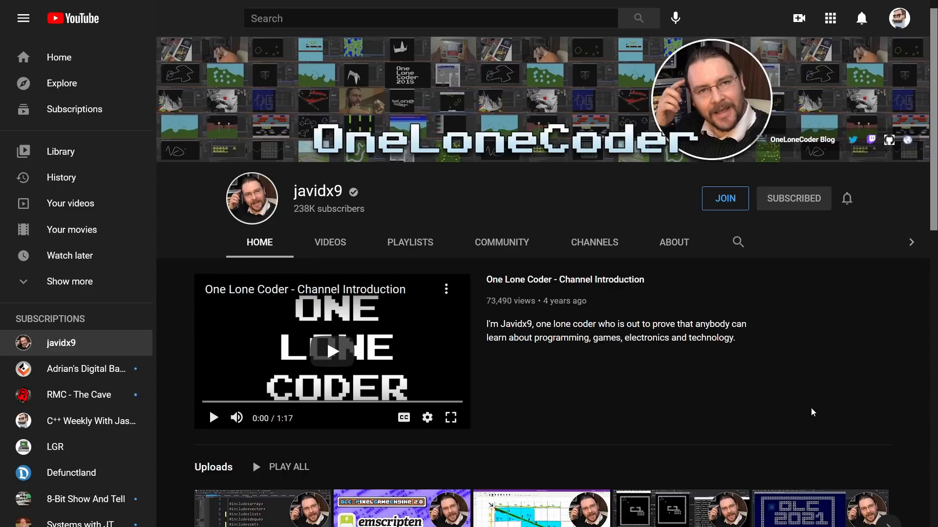
- Scroll javidx9's One Lone Coder channel home down to its C++ uploads
scroll(down, 3)
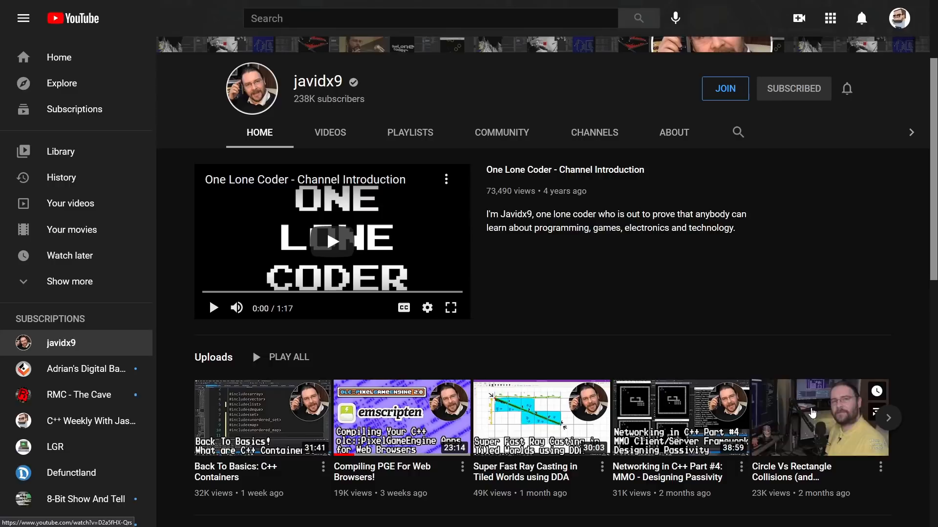